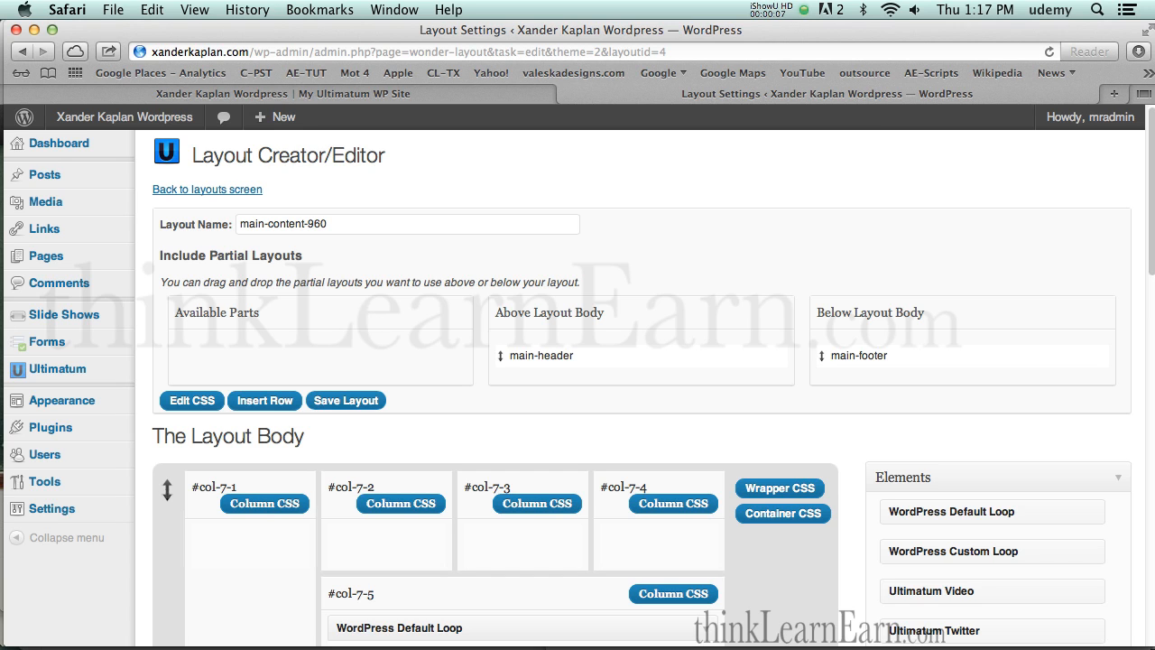
{"action": "mouse_move", "coordinate": [372, 318]}
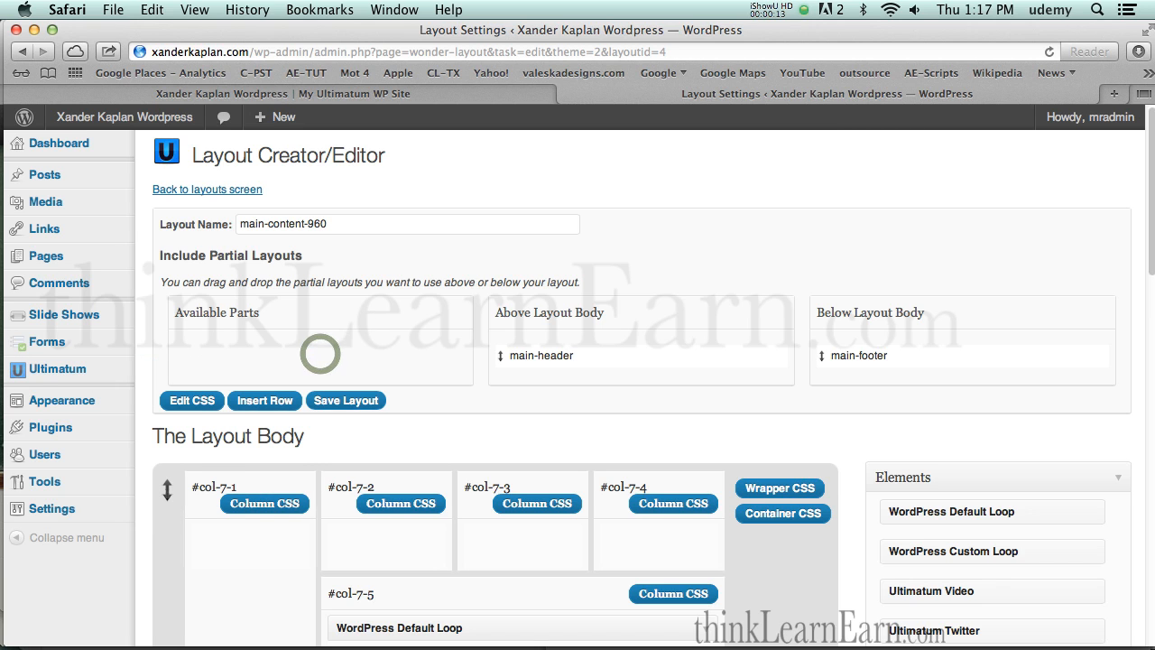
{"action": "mouse_move", "coordinate": [321, 358]}
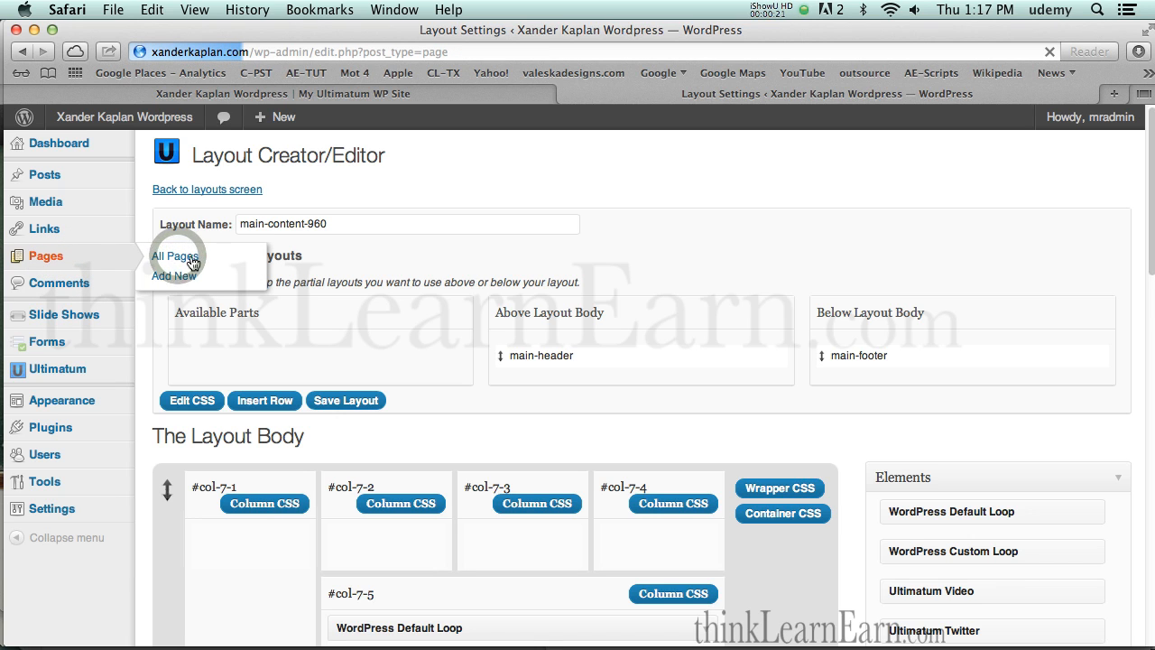
{"action": "mouse_move", "coordinate": [177, 257]}
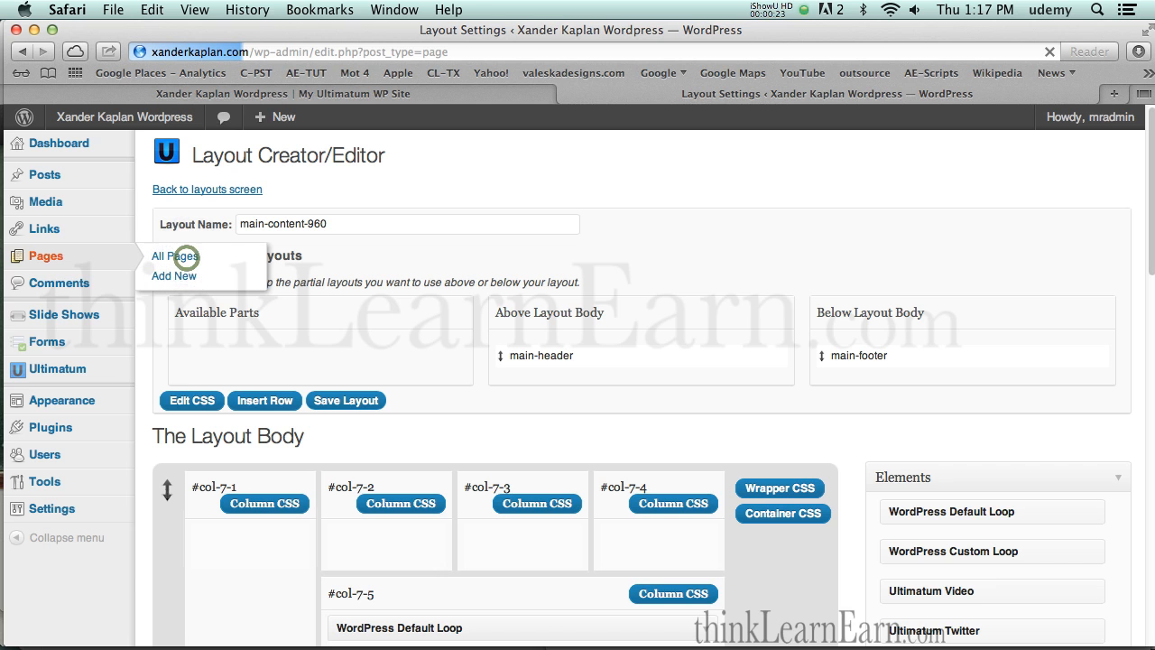
Go to All Pages and start editing the Sample Page.
{"action": "left_click", "coordinate": [173, 256]}
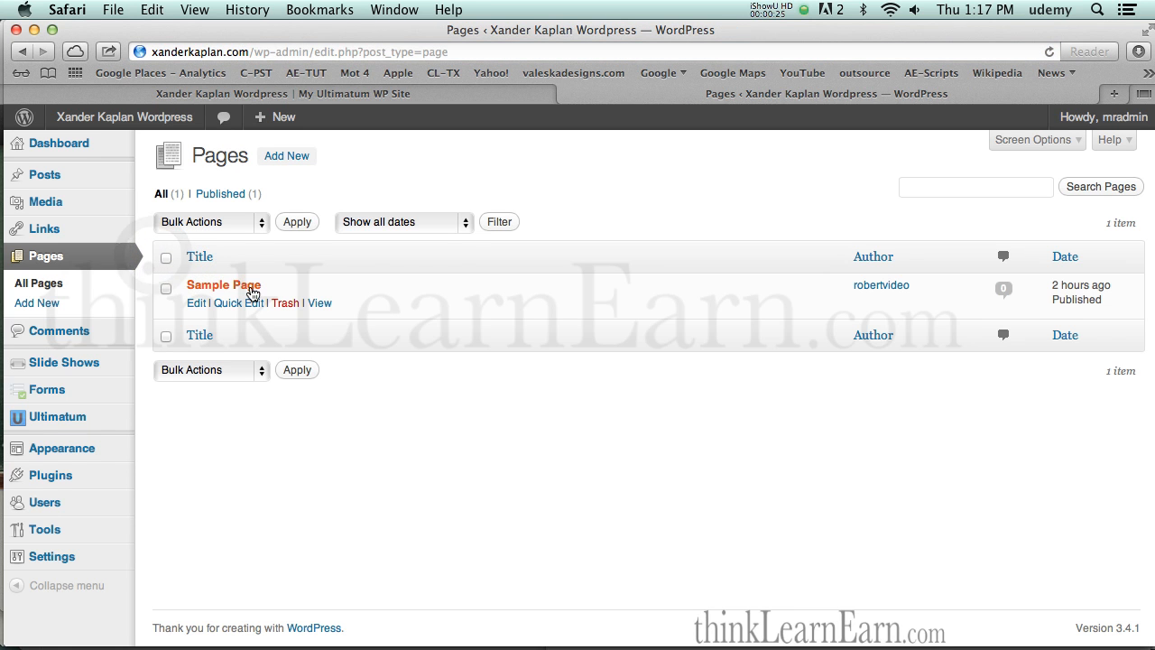
{"action": "mouse_move", "coordinate": [197, 303]}
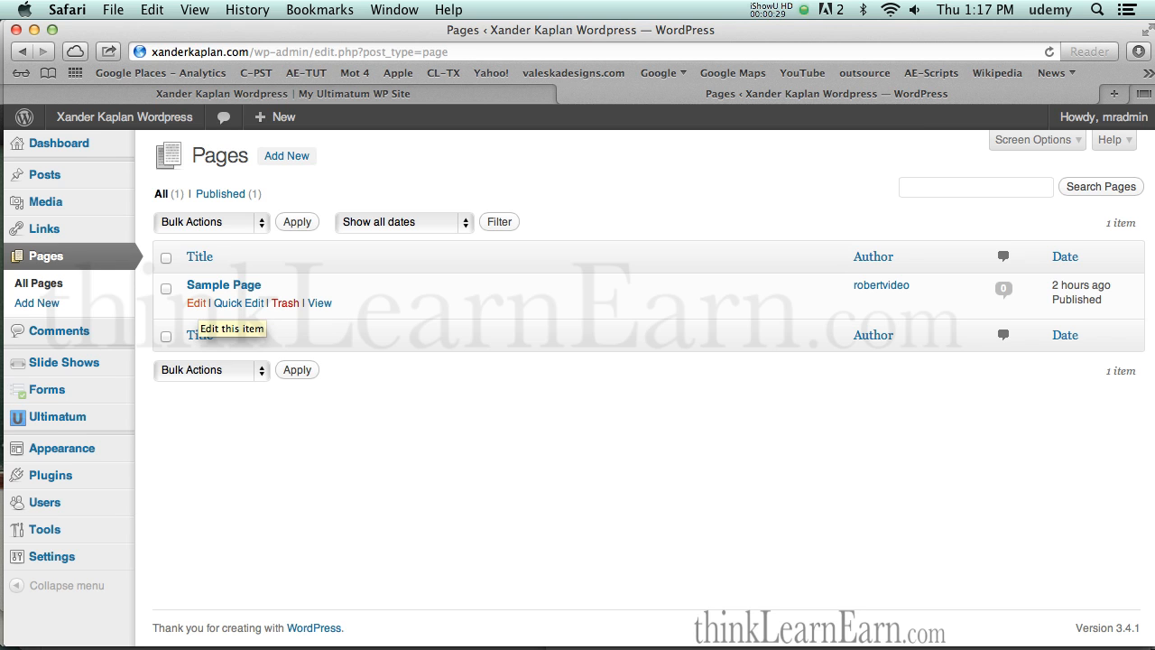
{"action": "left_click", "coordinate": [195, 303]}
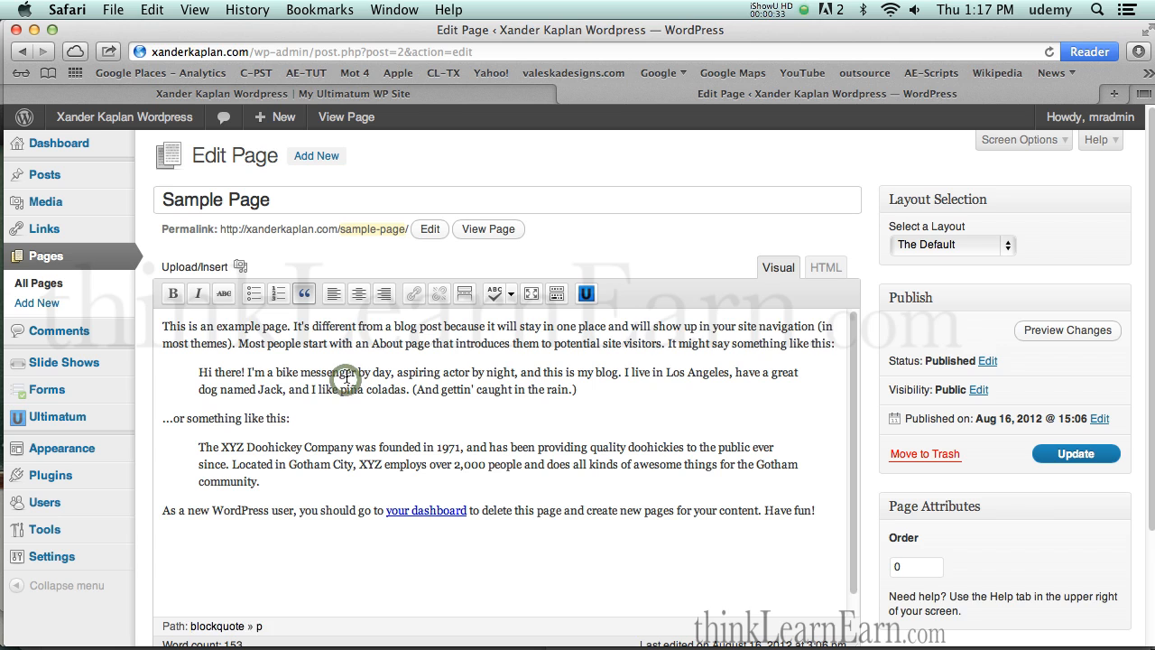
Select all of the Sample Page's existing text and delete it.
{"action": "key", "text": "cmd+a"}
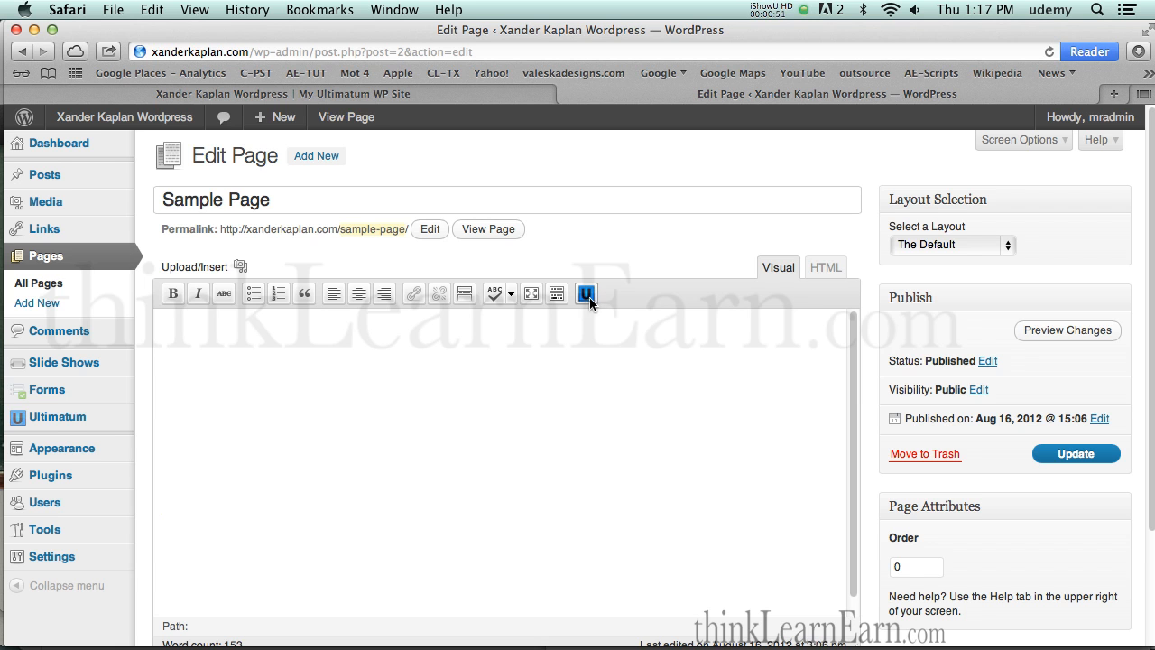
Bring up the Ultimatum Shortcode Generator and choose Columns.
{"action": "left_click", "coordinate": [585, 292]}
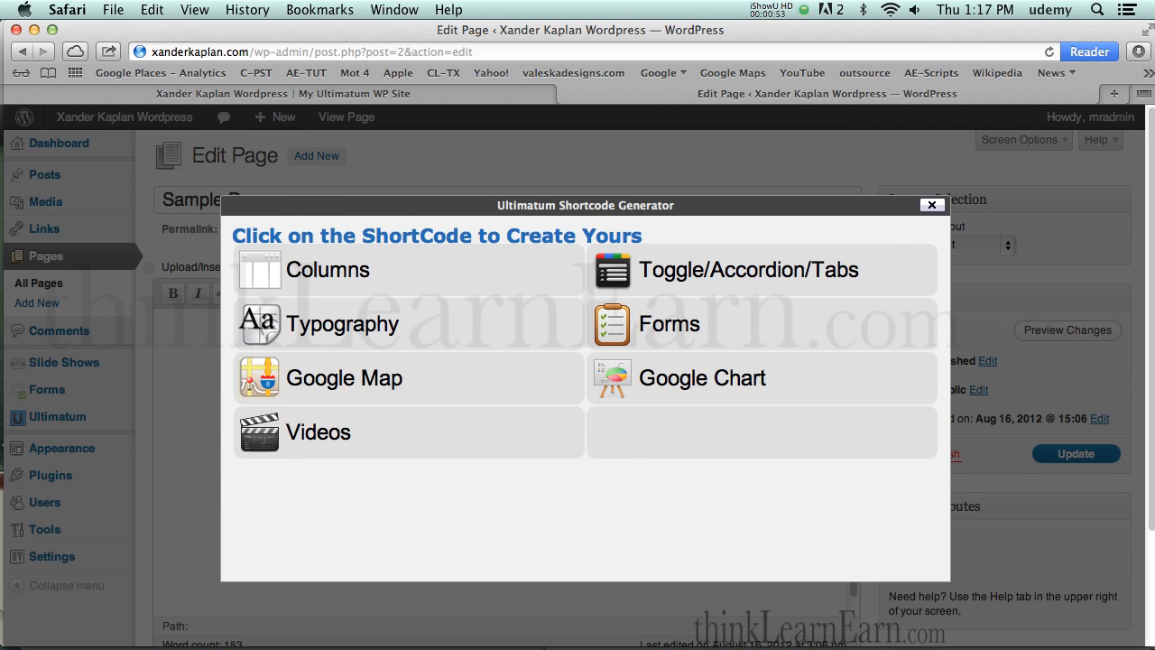
{"action": "left_click", "coordinate": [931, 206]}
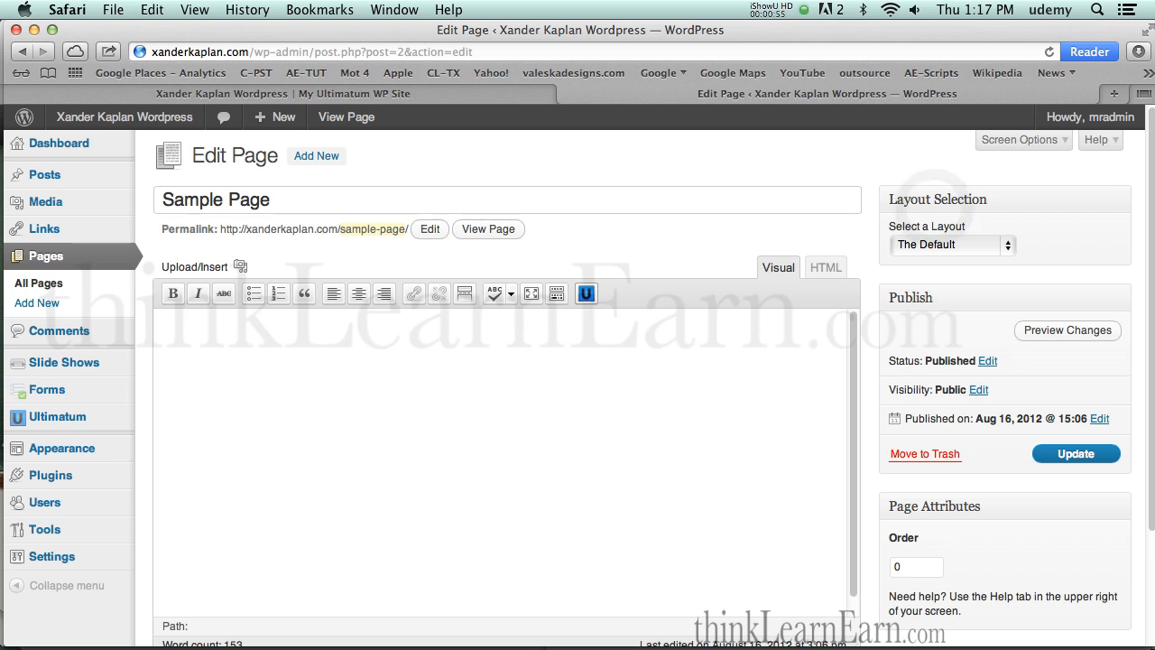
{"action": "mouse_move", "coordinate": [585, 292]}
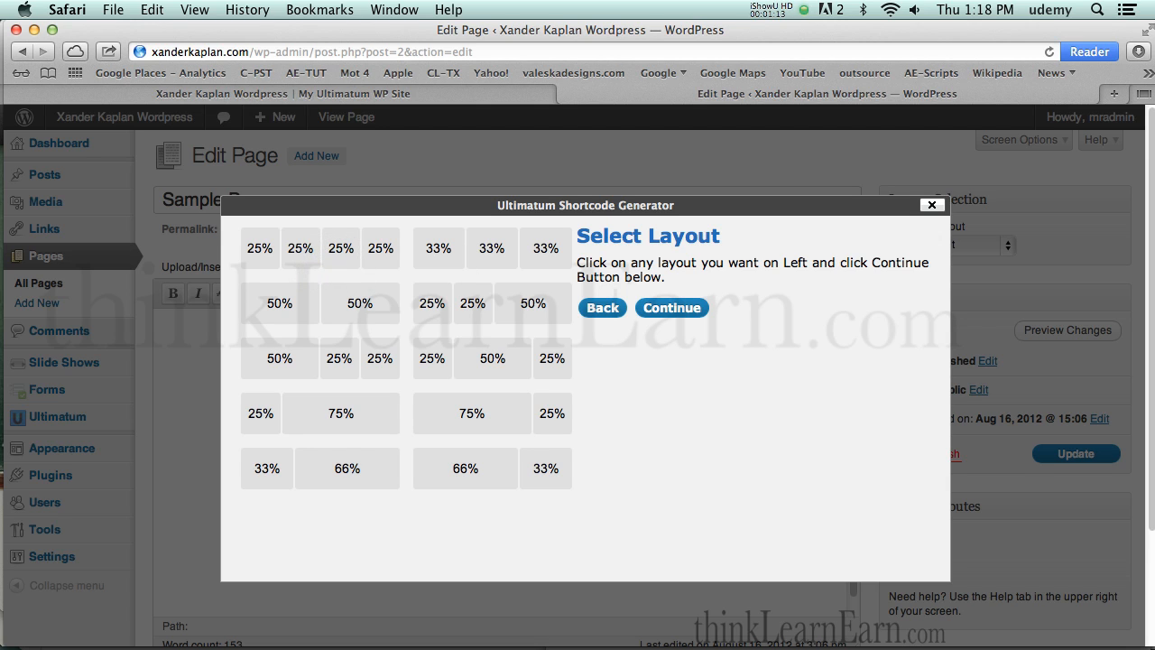
{"action": "mouse_move", "coordinate": [400, 415]}
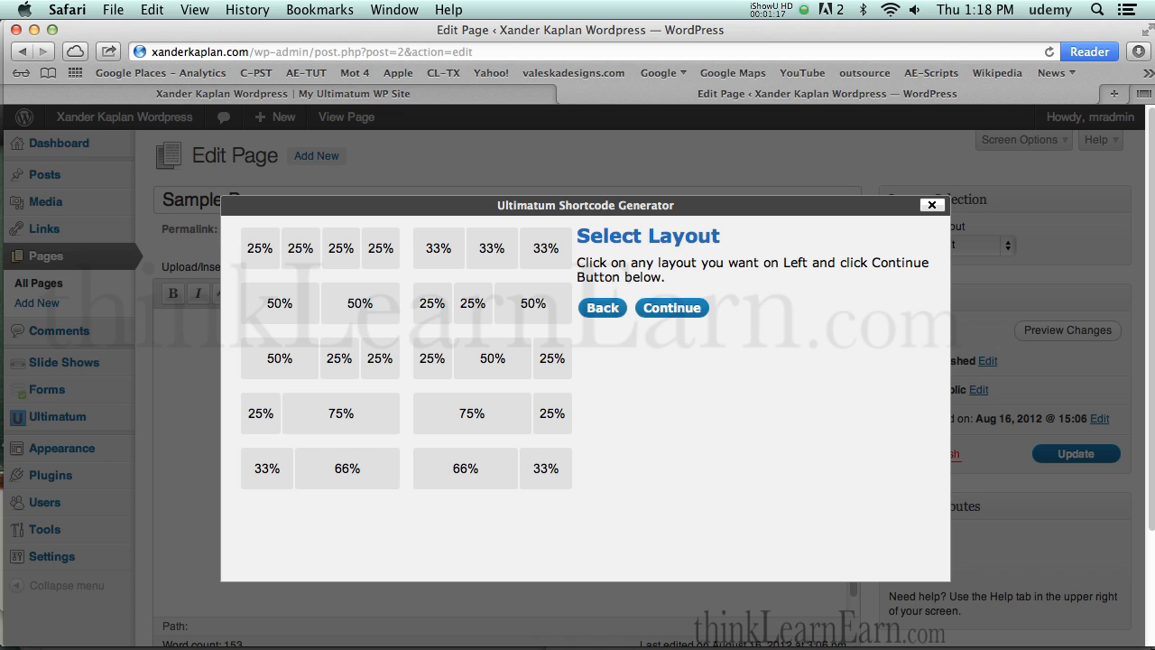
{"action": "mouse_move", "coordinate": [401, 417]}
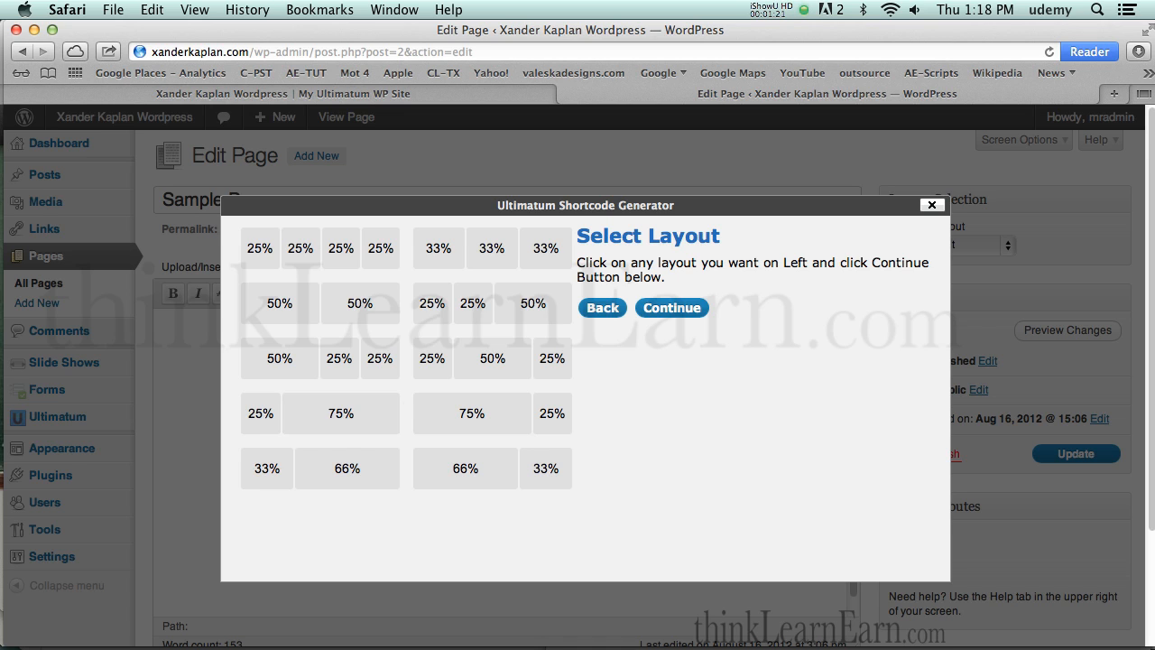
Pick the 33/33/33 three-column layout and paste lorem ipsum into the column content.
{"action": "left_click", "coordinate": [491, 247]}
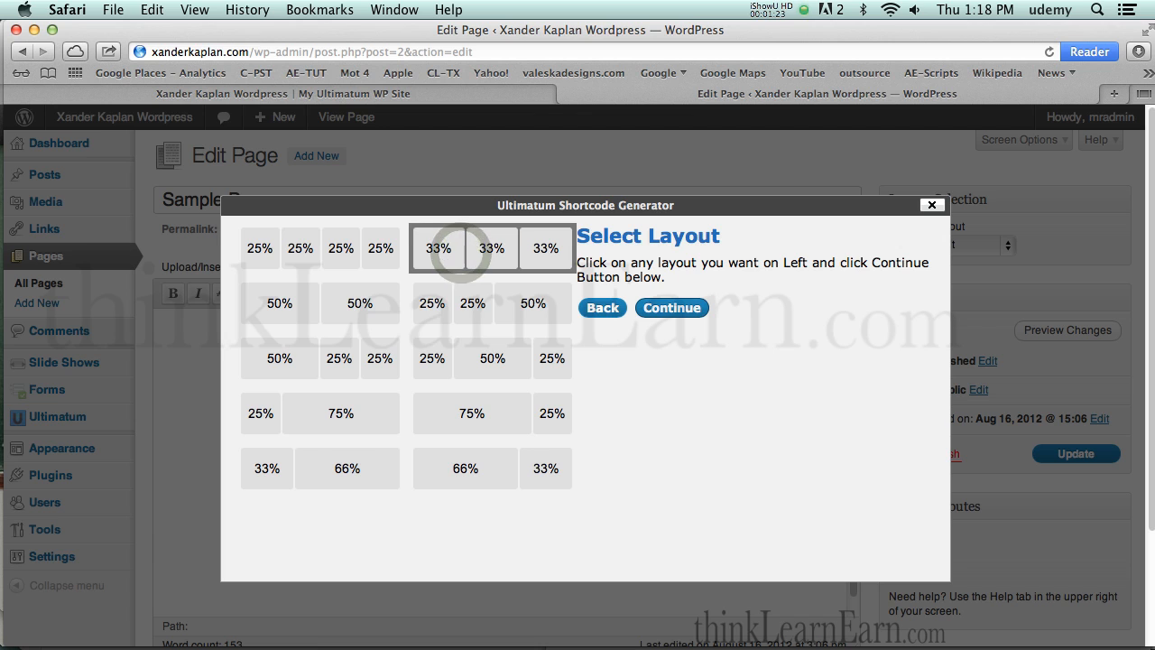
{"action": "left_click", "coordinate": [672, 307]}
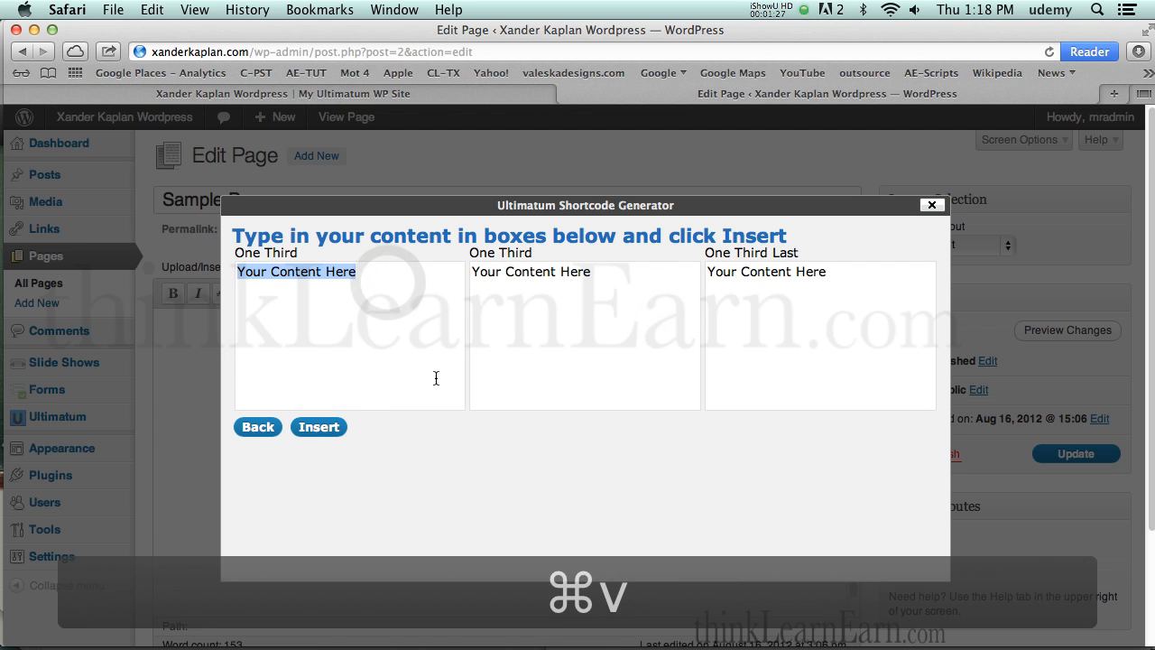
{"action": "key", "text": "cmd+v"}
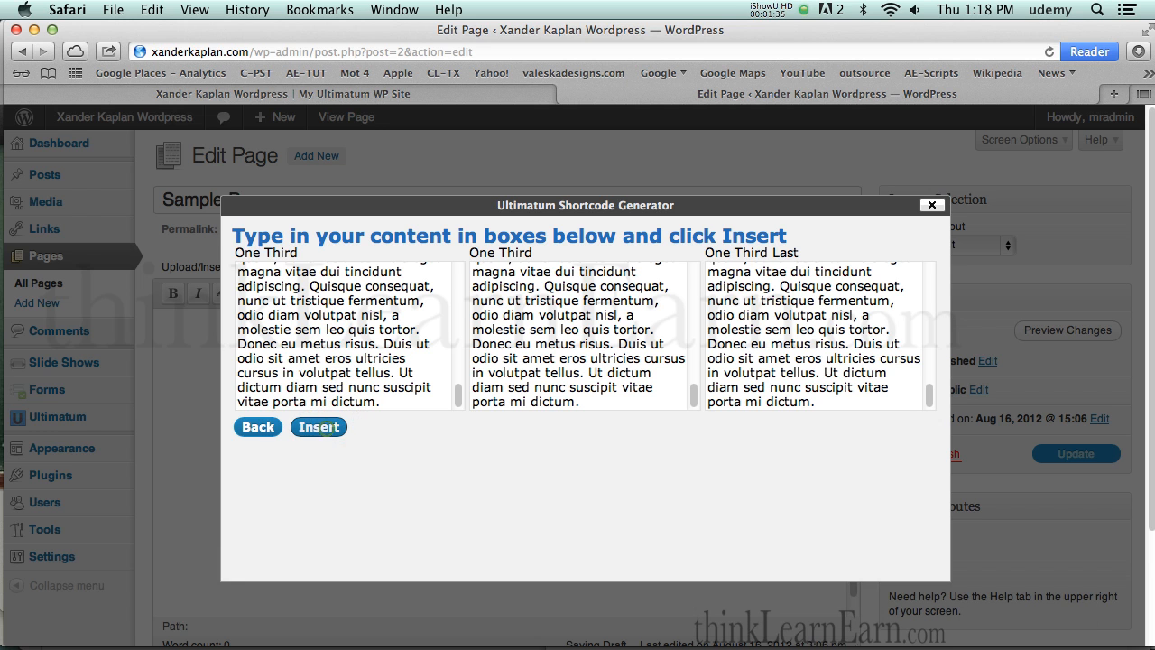
Insert the three filled [one_third] shortcodes into the page body and review them.
{"action": "left_click", "coordinate": [318, 426]}
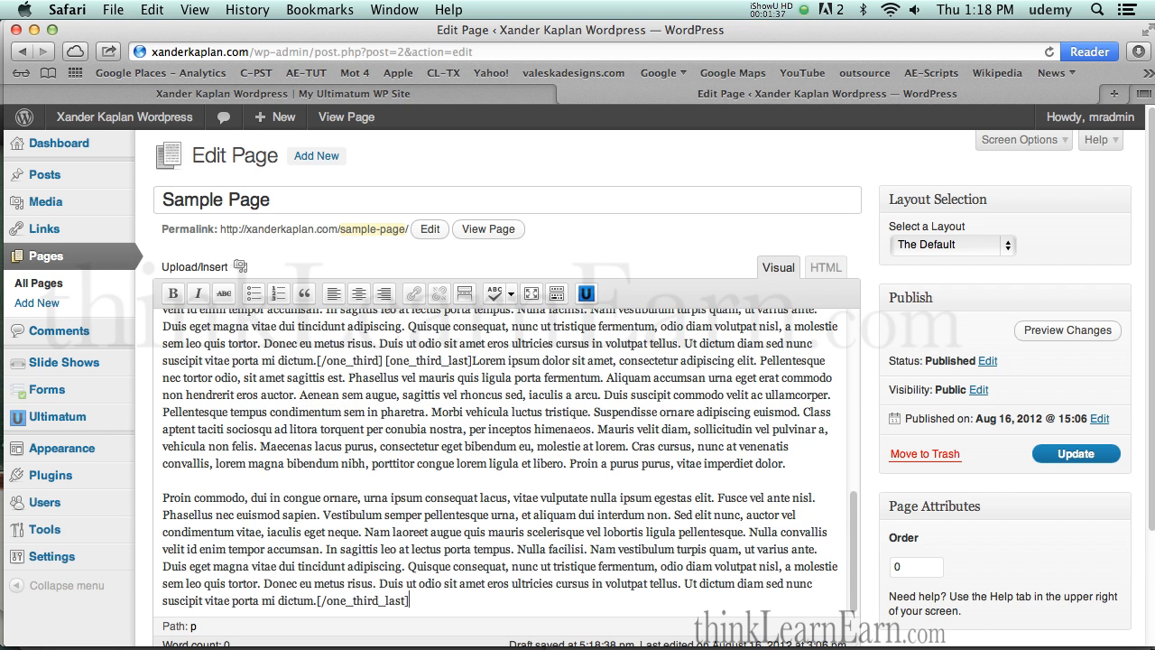
{"action": "scroll", "scroll_direction": "down", "scroll_amount": 3}
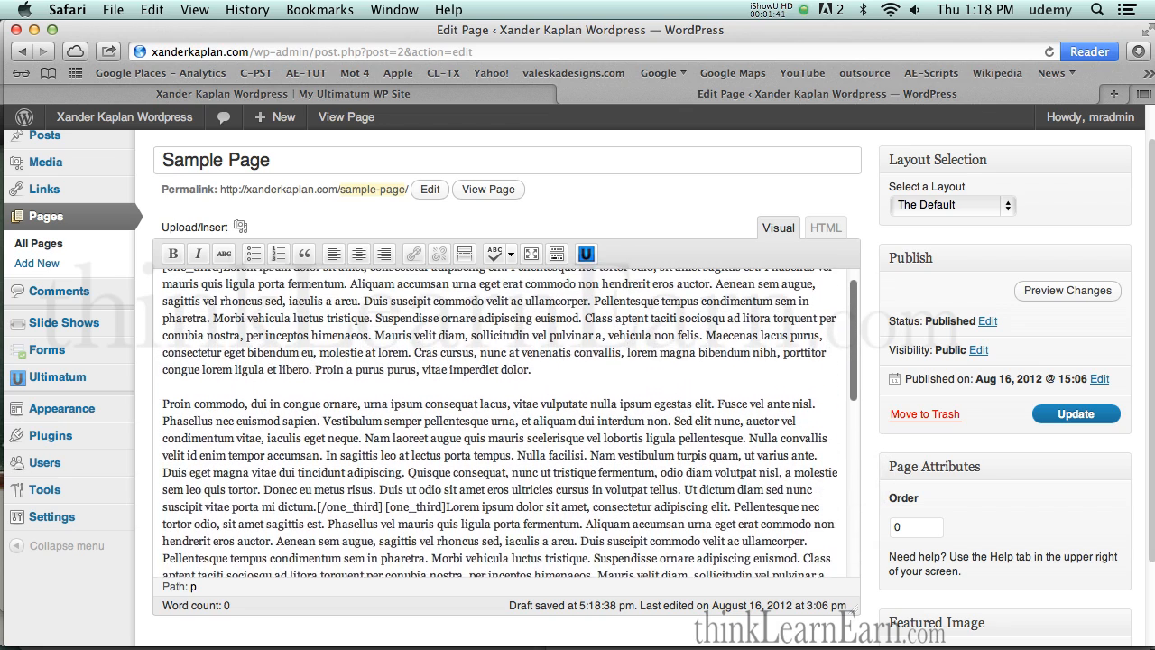
{"action": "scroll", "scroll_direction": "up", "scroll_amount": 3}
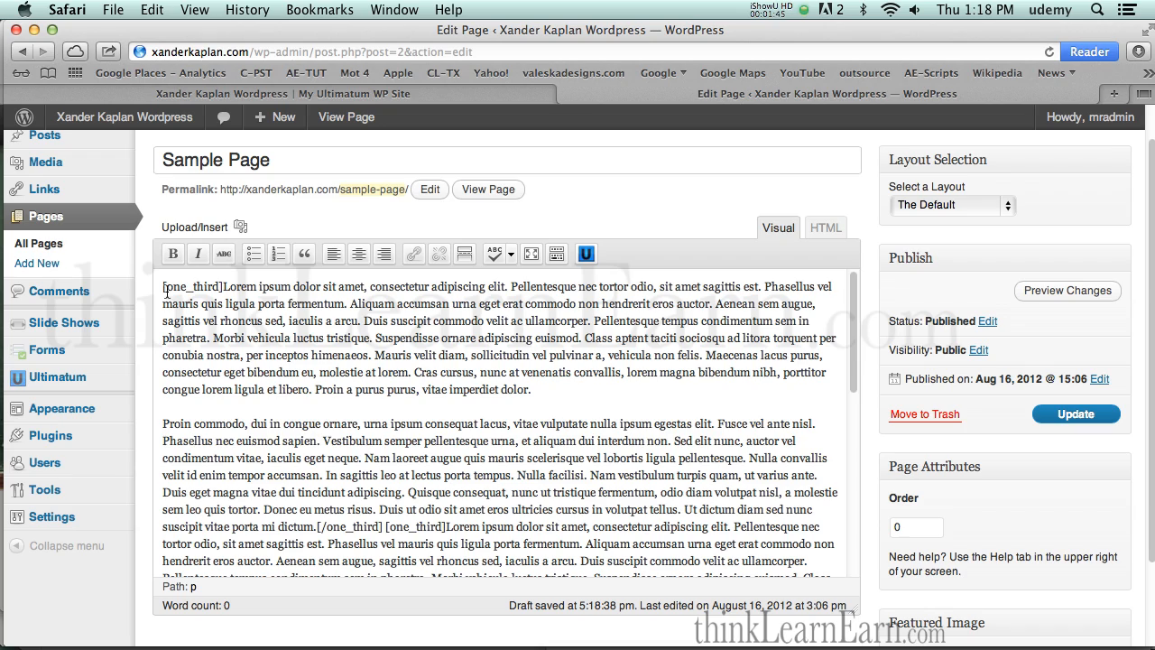
{"action": "scroll", "scroll_direction": "down", "scroll_amount": 3}
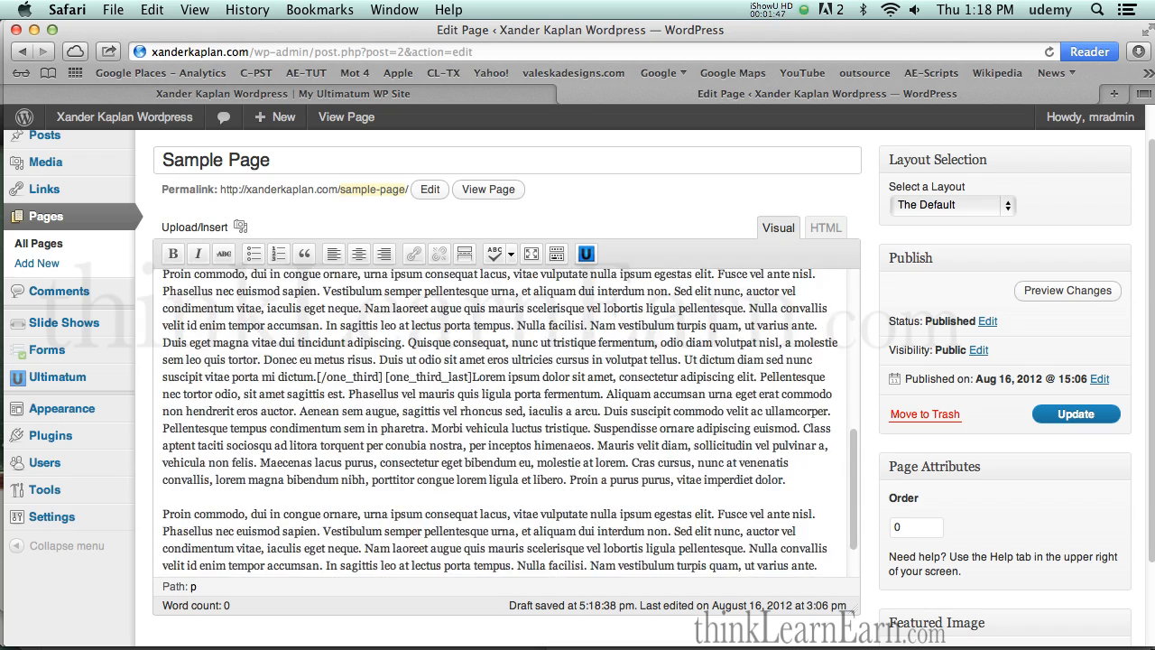
{"action": "scroll", "scroll_direction": "down", "scroll_amount": 3}
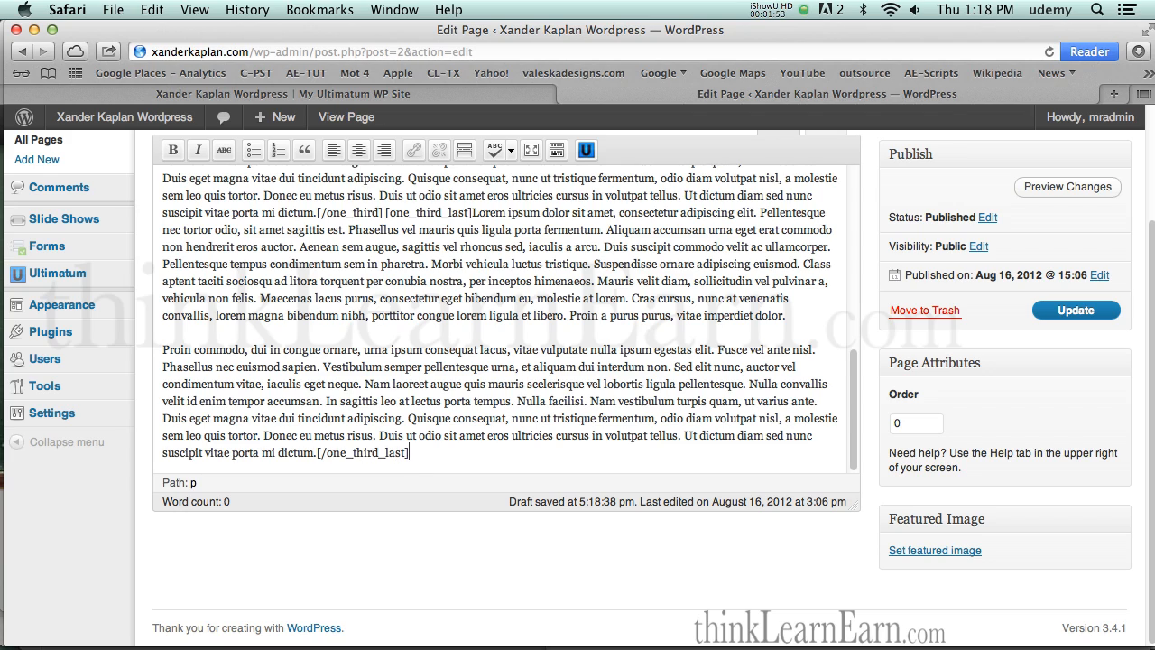
{"action": "scroll", "scroll_direction": "up", "scroll_amount": 3}
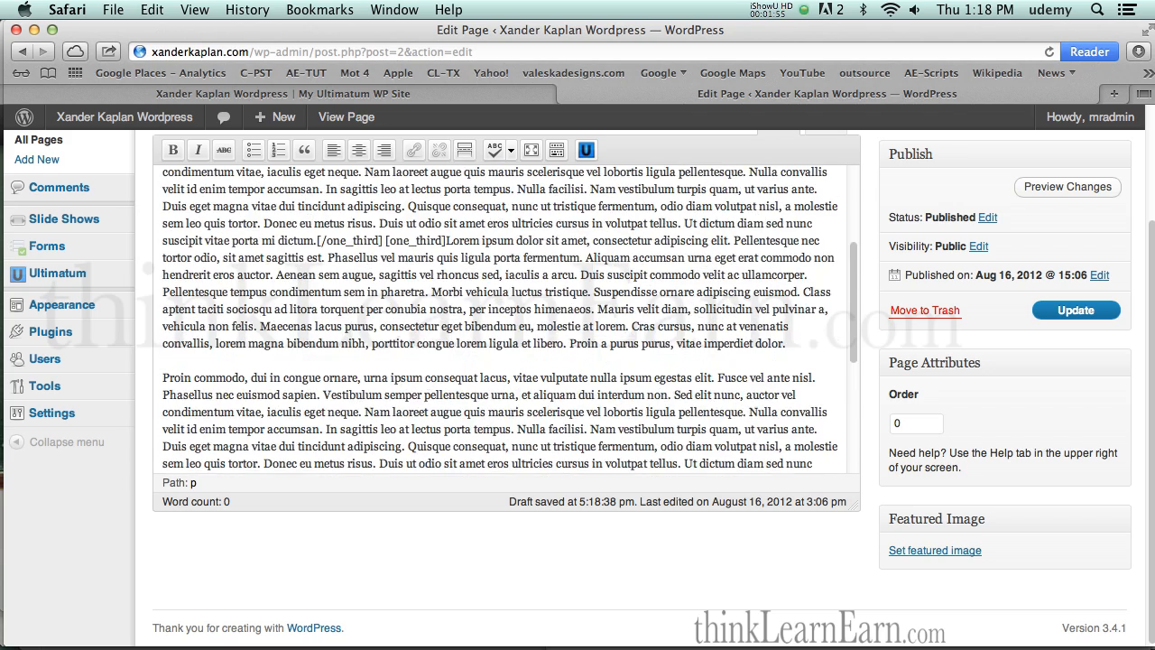
{"action": "scroll", "scroll_direction": "up", "scroll_amount": 3}
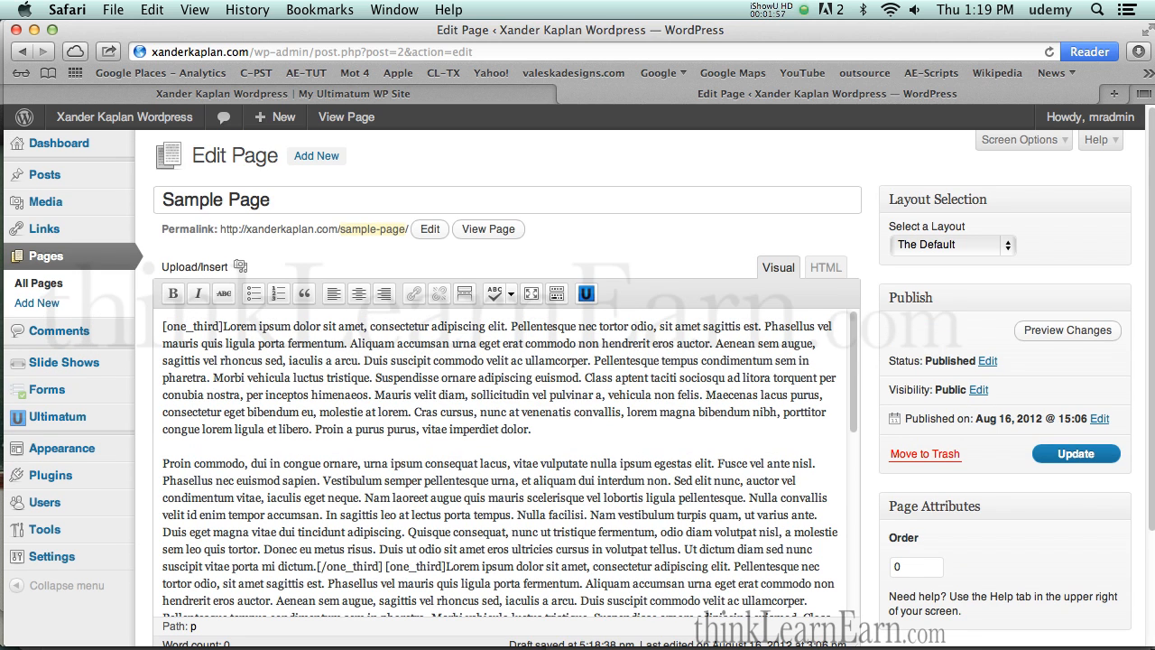
Update the Sample Page and check the three equal columns on the live page.
{"action": "left_click", "coordinate": [1076, 453]}
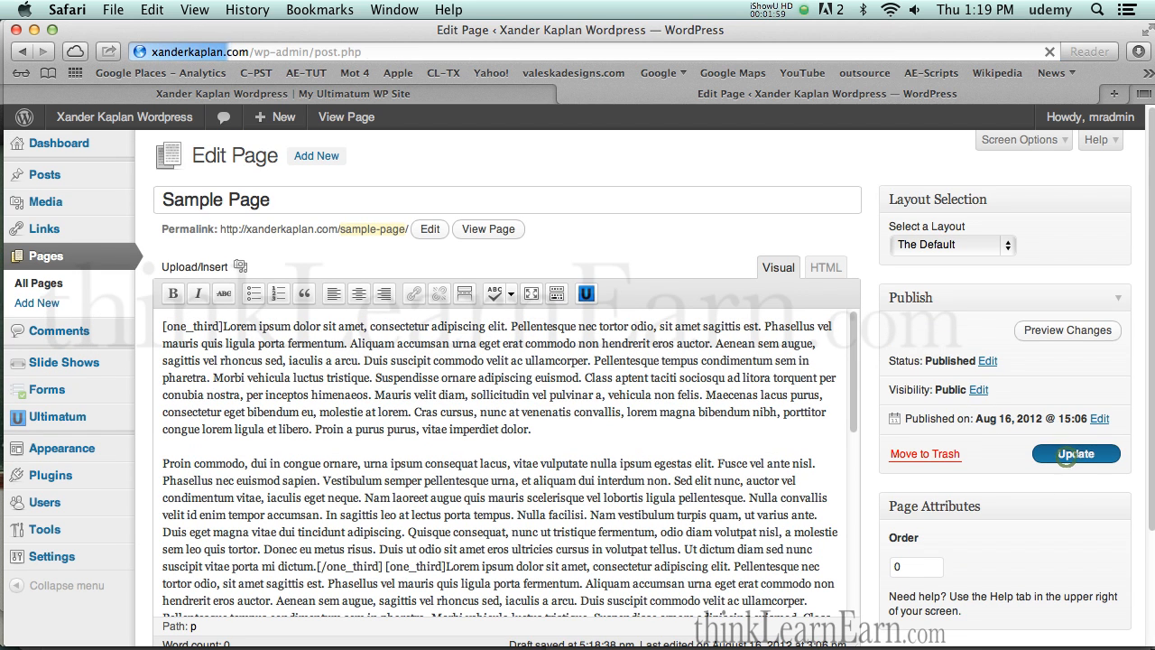
{"action": "left_click", "coordinate": [1076, 453]}
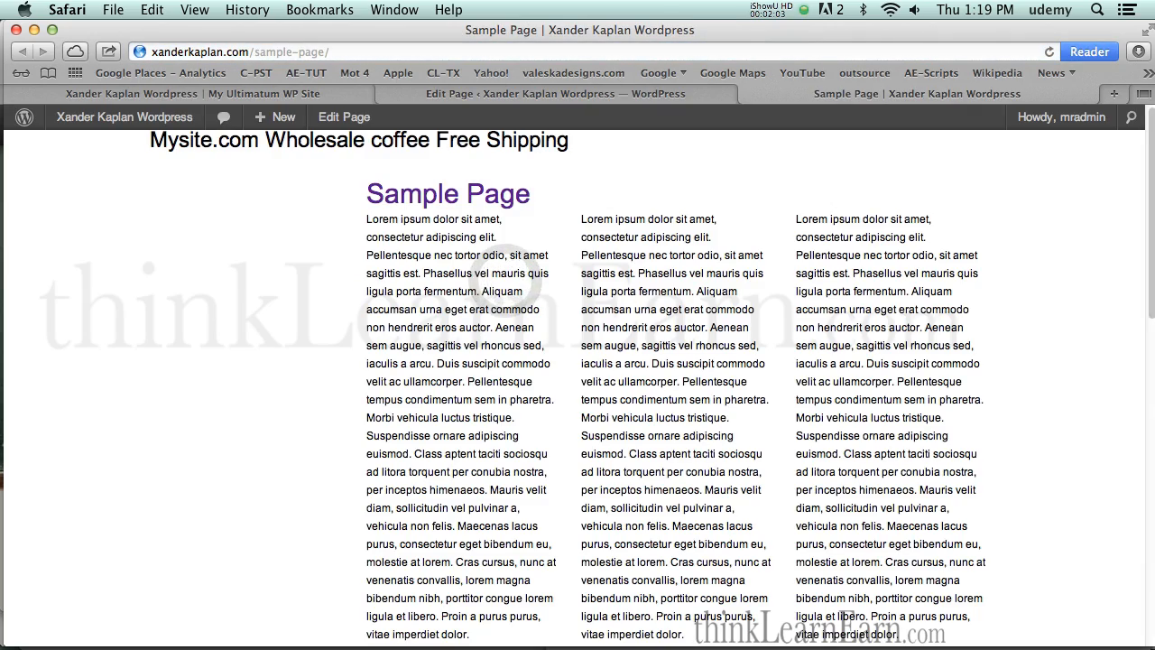
{"action": "scroll", "scroll_direction": "down", "scroll_amount": 3}
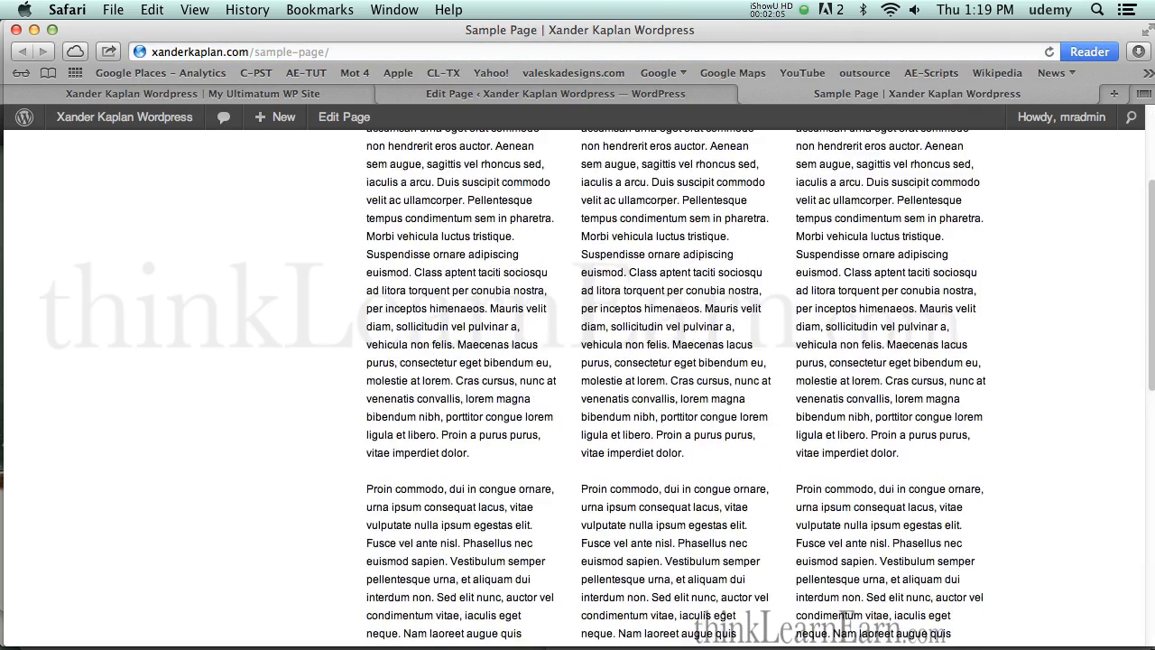
{"action": "scroll", "scroll_direction": "down", "scroll_amount": 3}
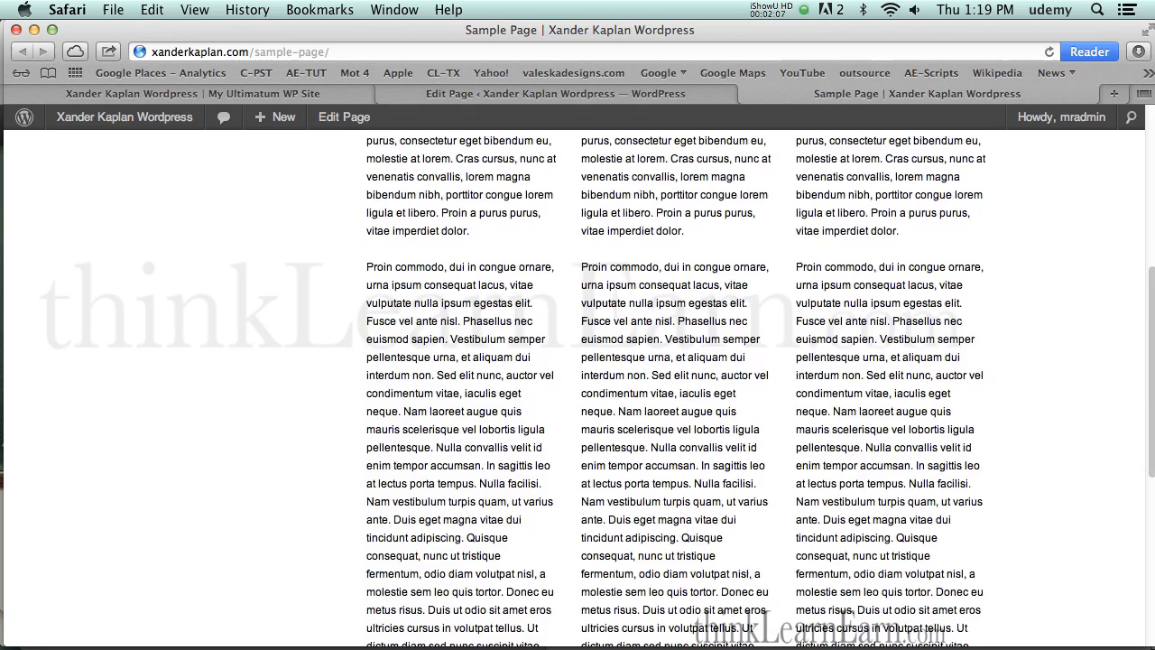
{"action": "scroll", "scroll_direction": "up", "scroll_amount": 3}
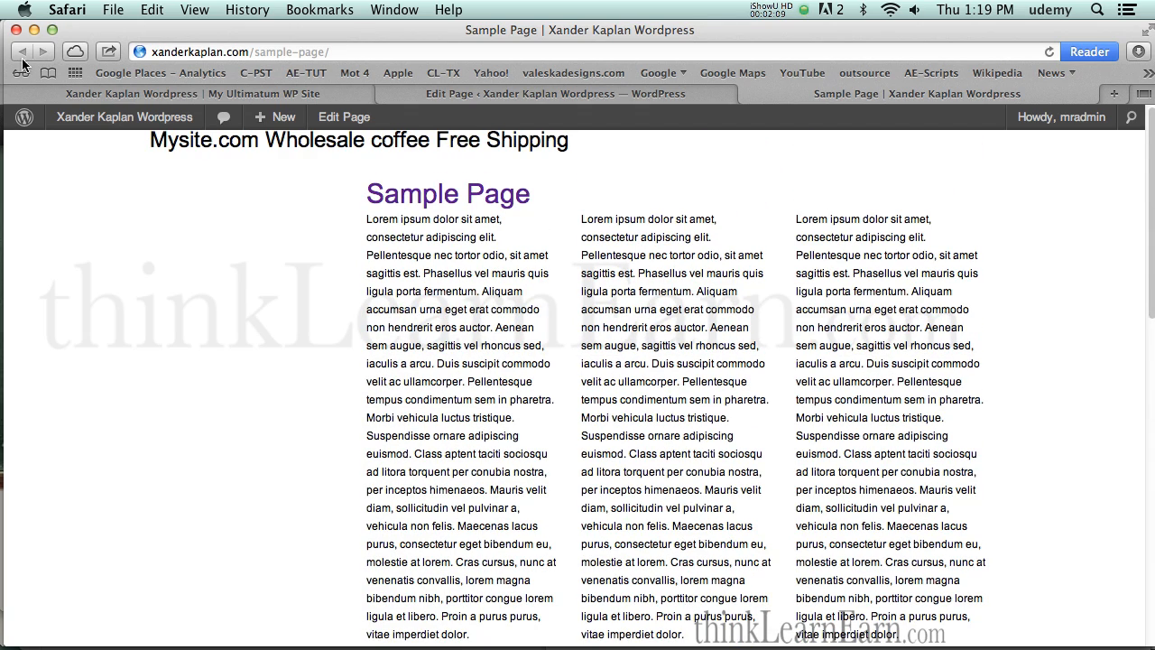
{"action": "mouse_move", "coordinate": [580, 112]}
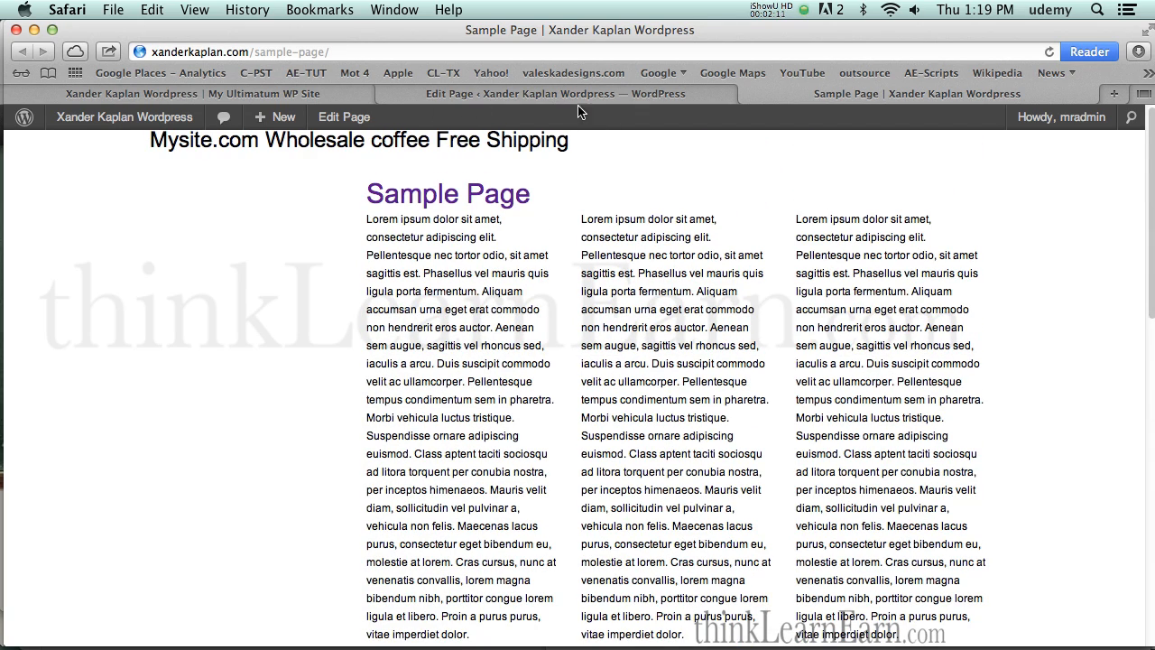
Switch back to the page editor and start a new post via Posts > Add New.
{"action": "left_click", "coordinate": [550, 94]}
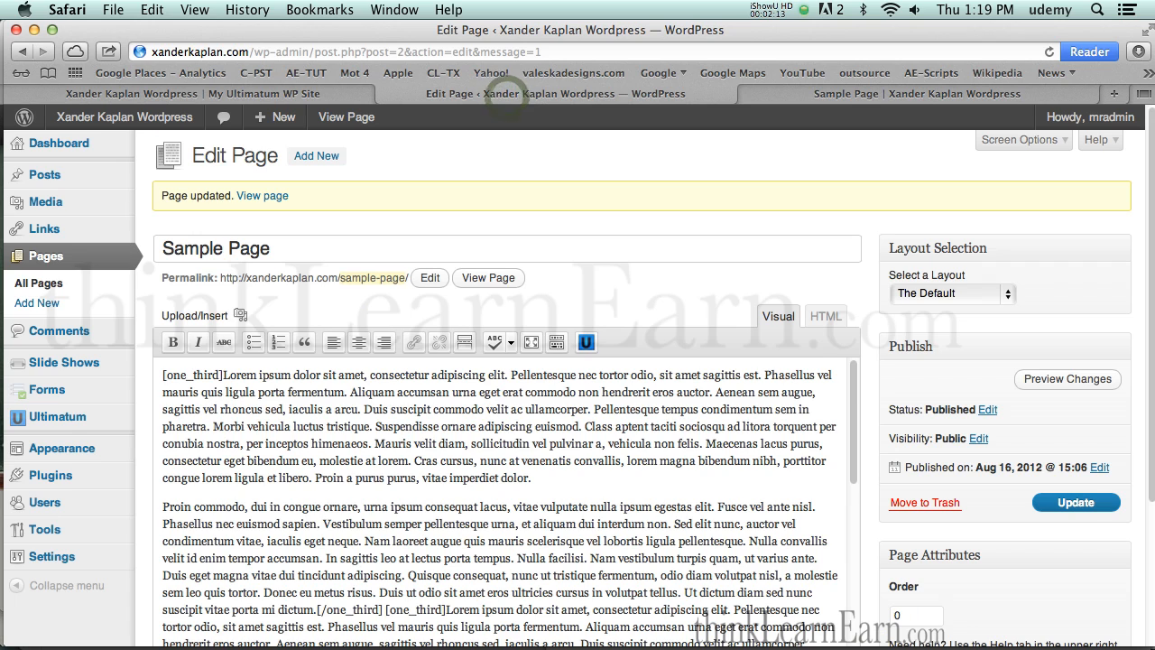
{"action": "scroll", "scroll_direction": "down", "scroll_amount": 3}
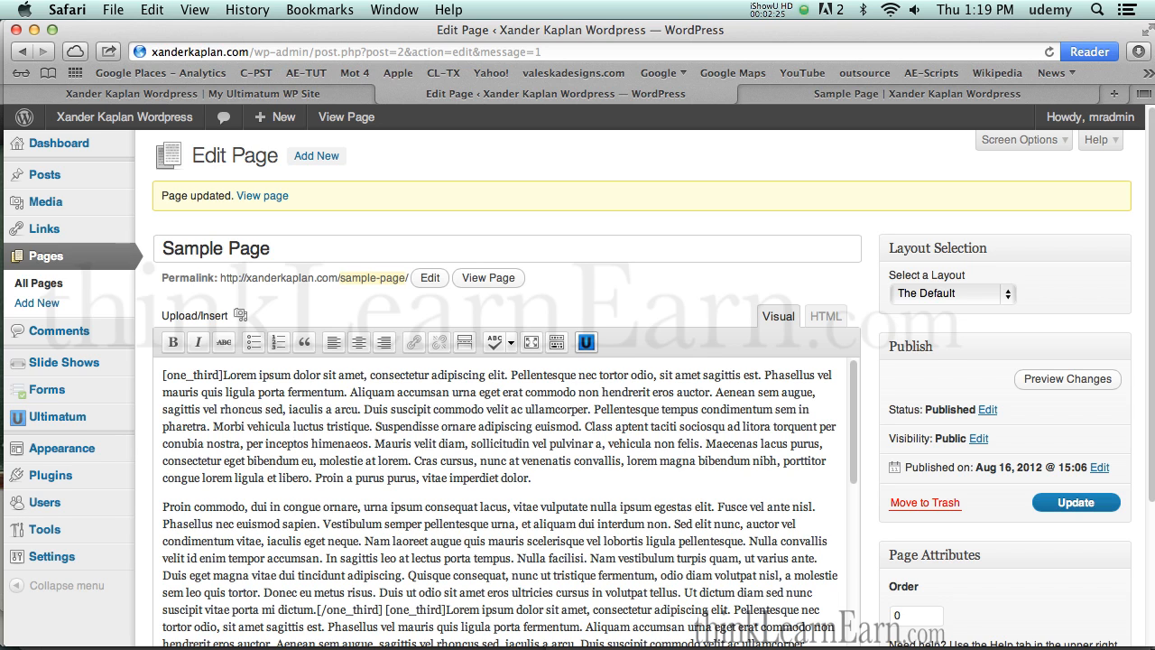
{"action": "mouse_move", "coordinate": [585, 341]}
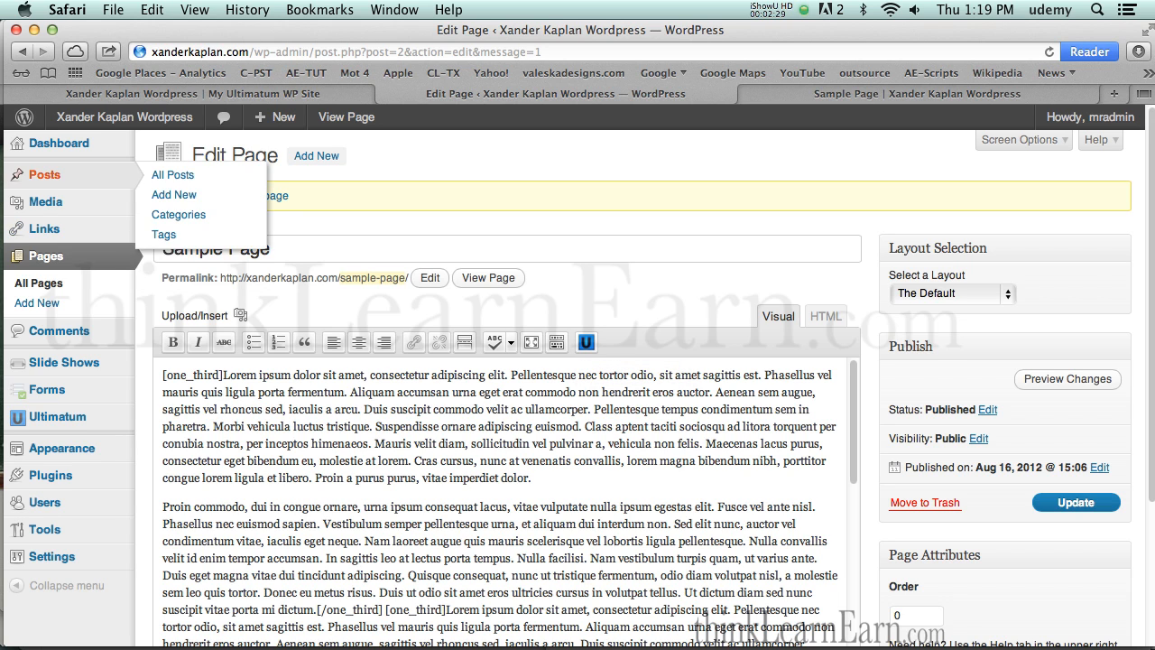
{"action": "left_click", "coordinate": [173, 195]}
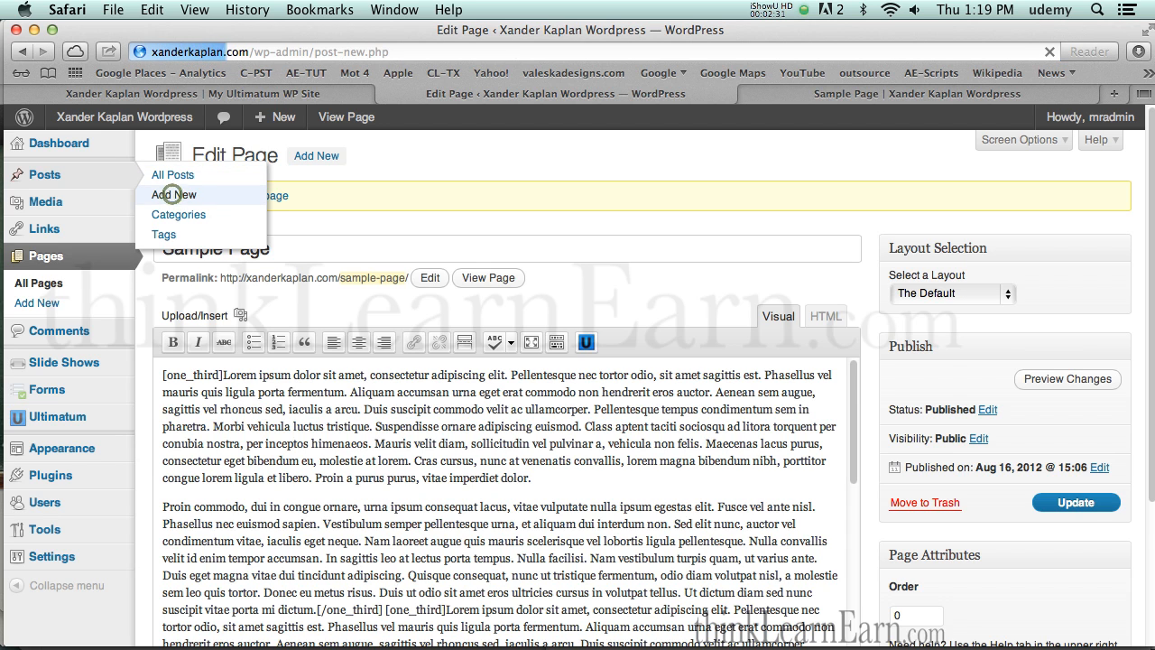
Title the new post 'my multi col post' and move into the body content.
{"action": "left_click", "coordinate": [173, 195]}
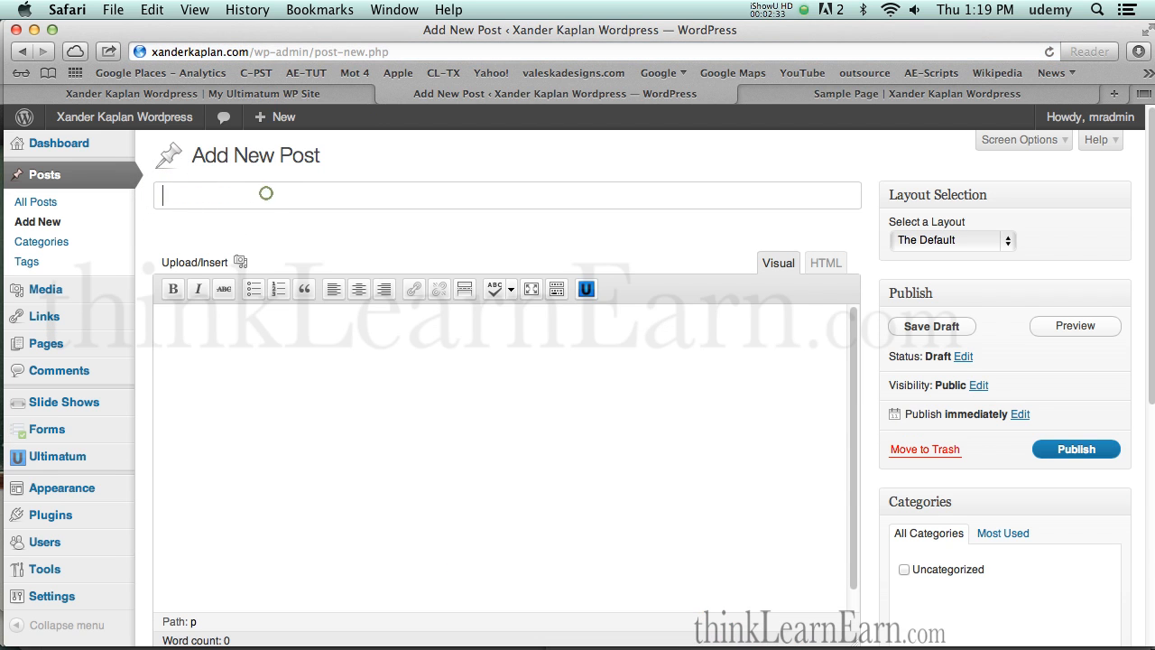
{"action": "type", "text": "my"}
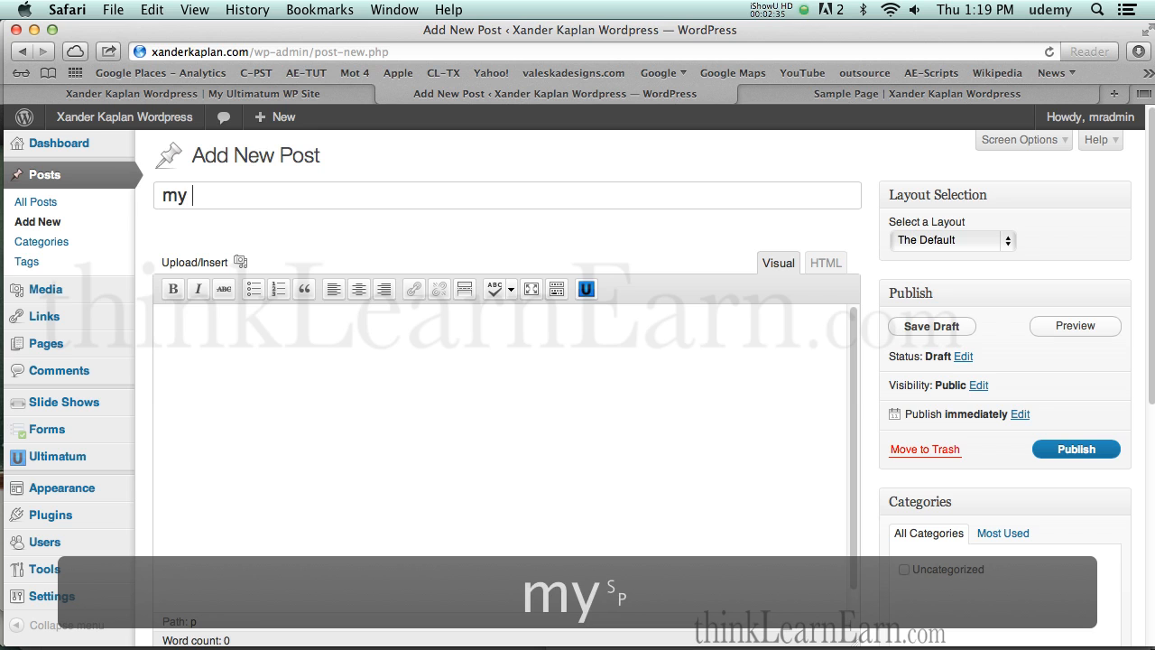
{"action": "type", "text": "multi"}
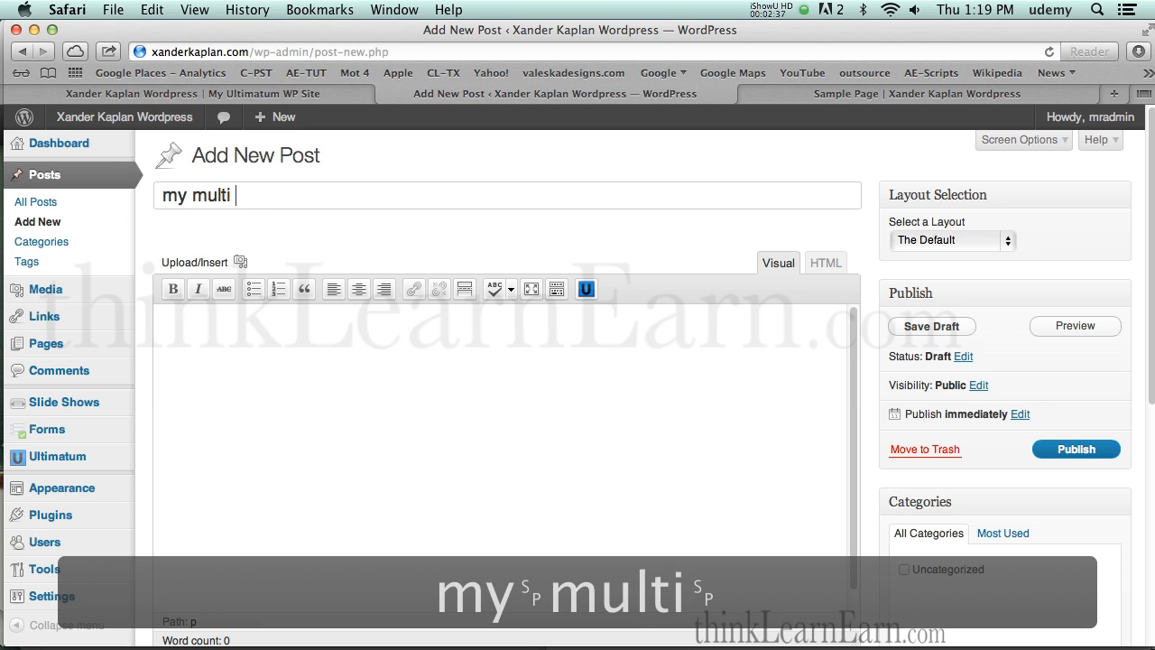
{"action": "type", "text": "col"}
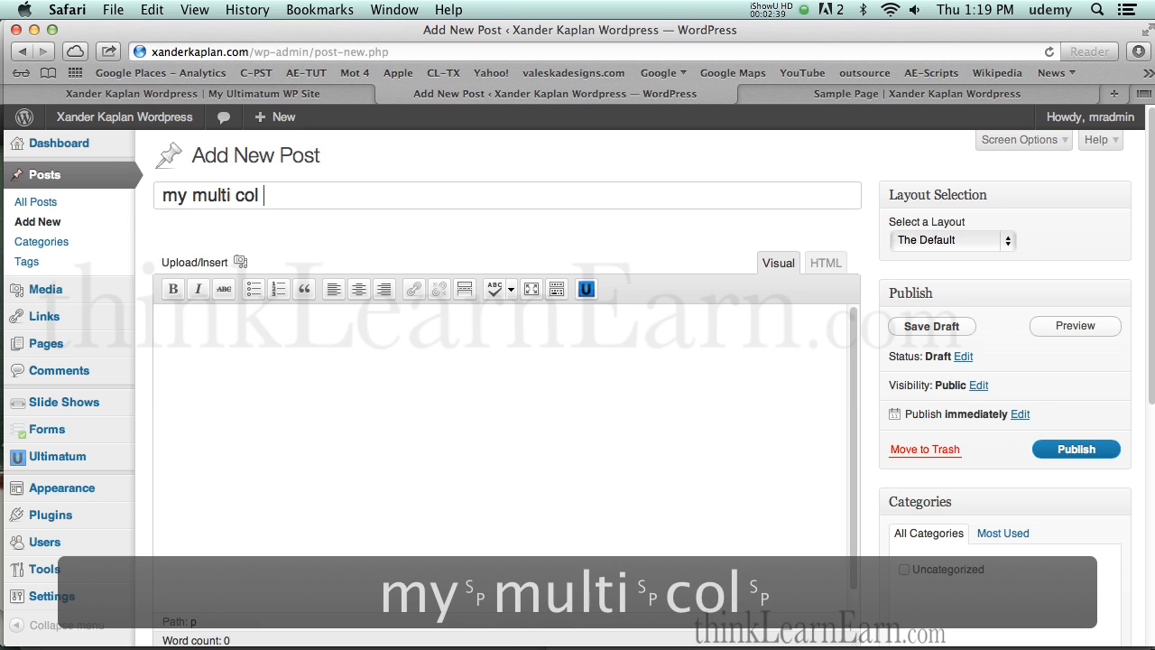
{"action": "type", "text": "post"}
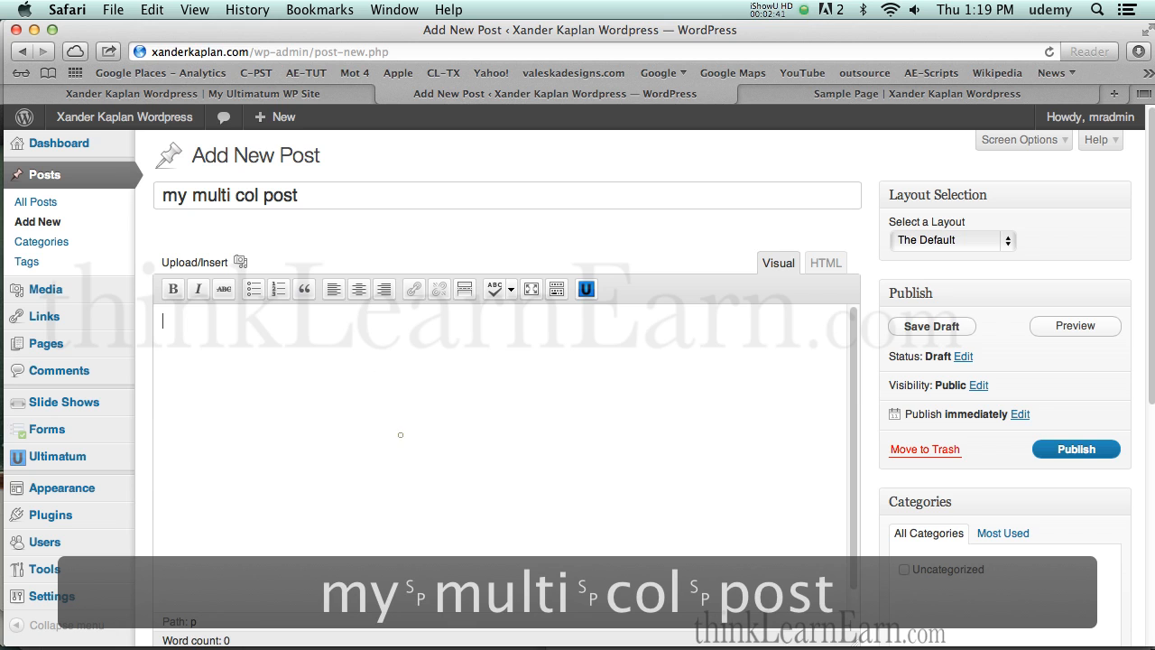
{"action": "left_click", "coordinate": [932, 325]}
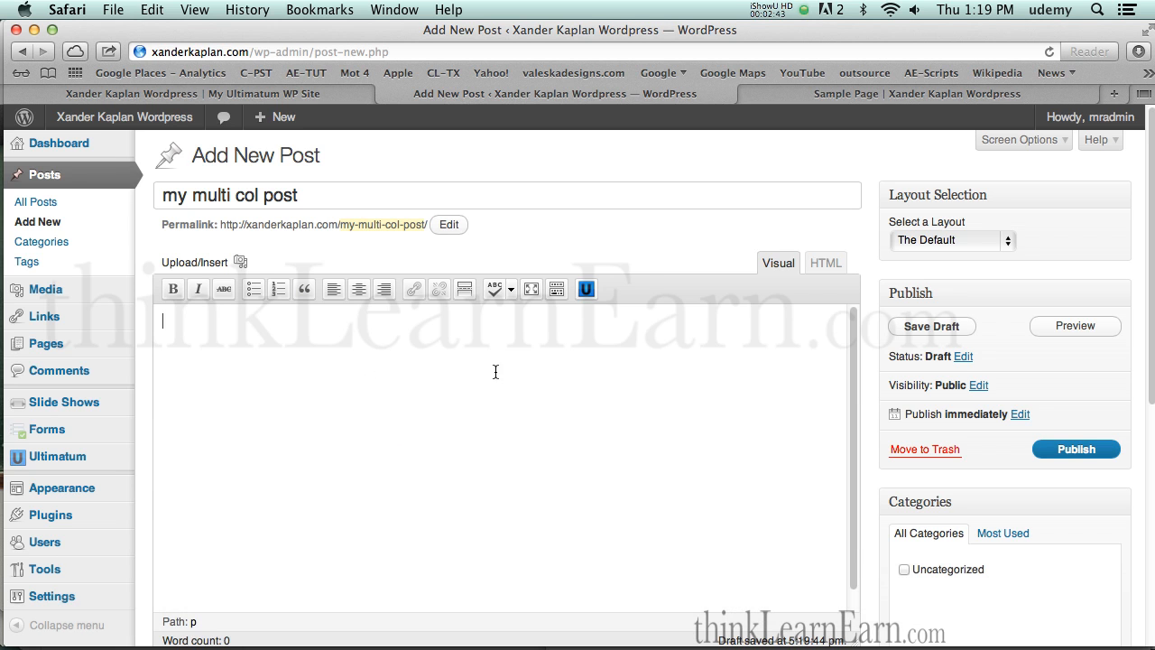
Create a 25/25/50 columns shortcode, paste placeholder text into its boxes and insert it into the post.
{"action": "left_click", "coordinate": [586, 289]}
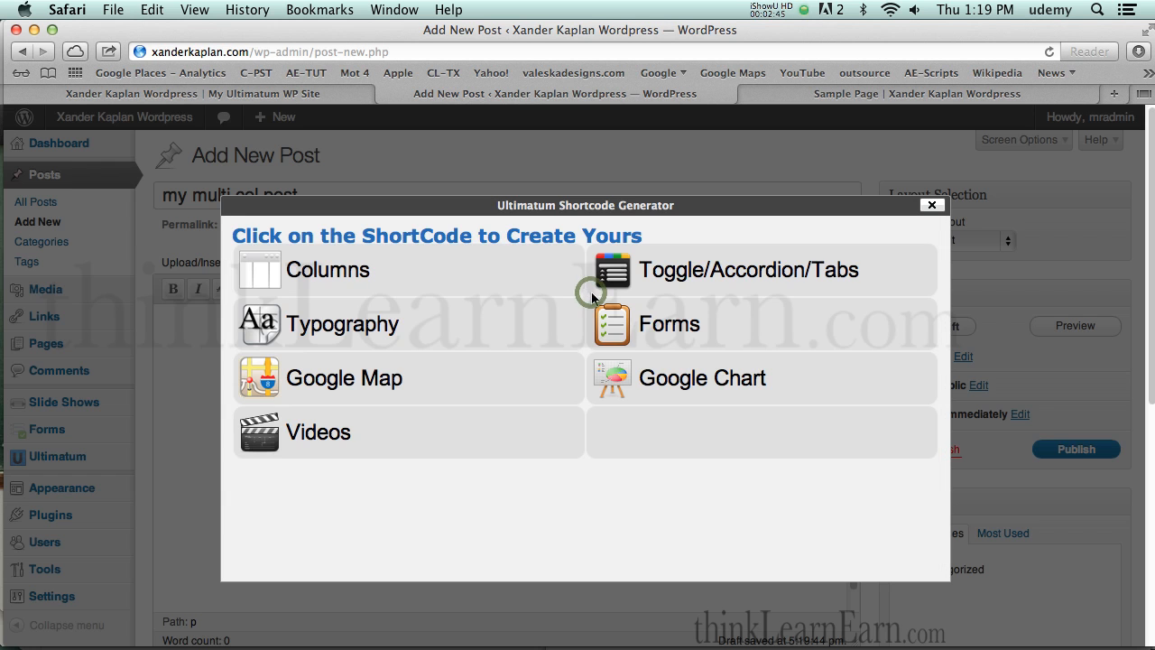
{"action": "left_click", "coordinate": [327, 269]}
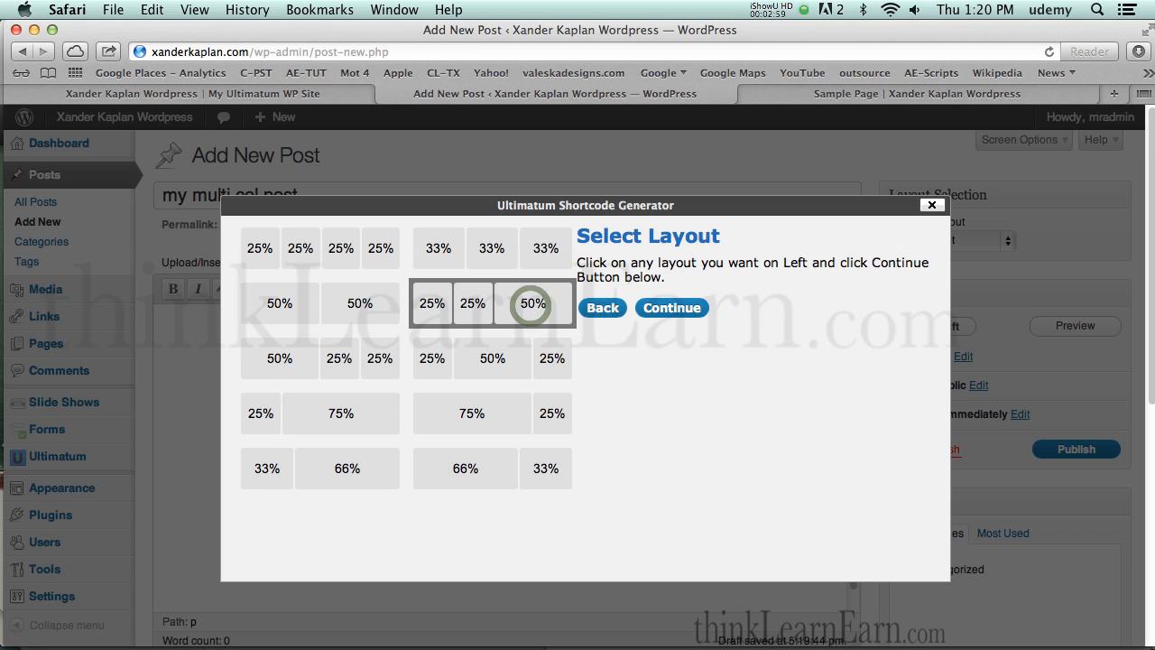
{"action": "mouse_move", "coordinate": [564, 318]}
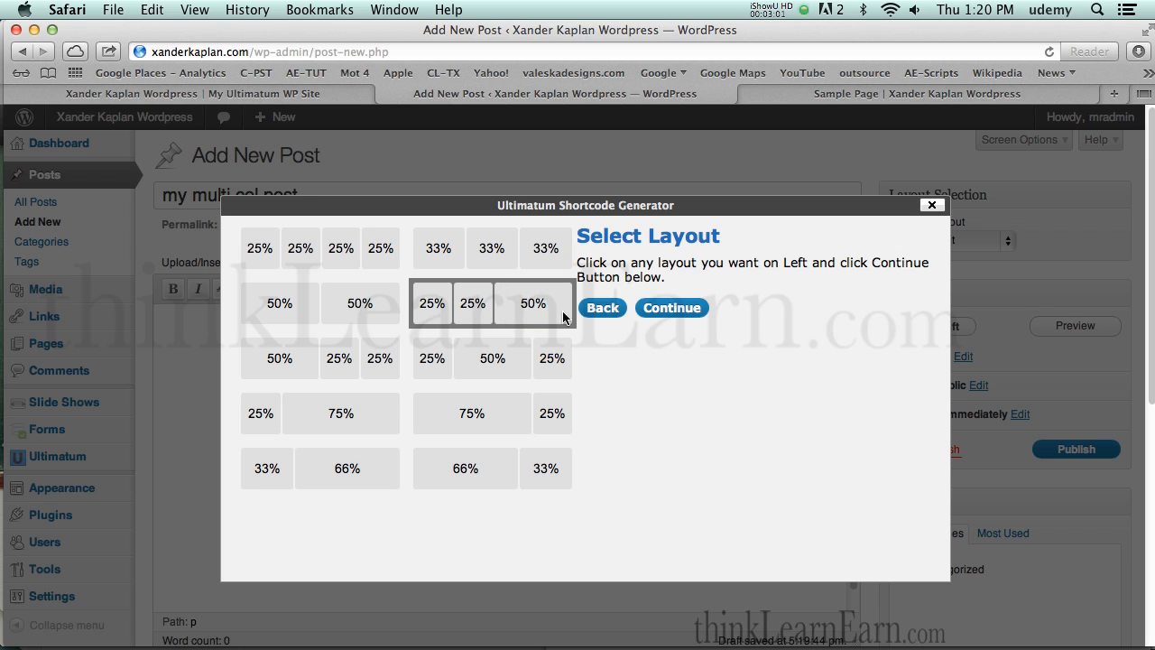
{"action": "left_click", "coordinate": [672, 307]}
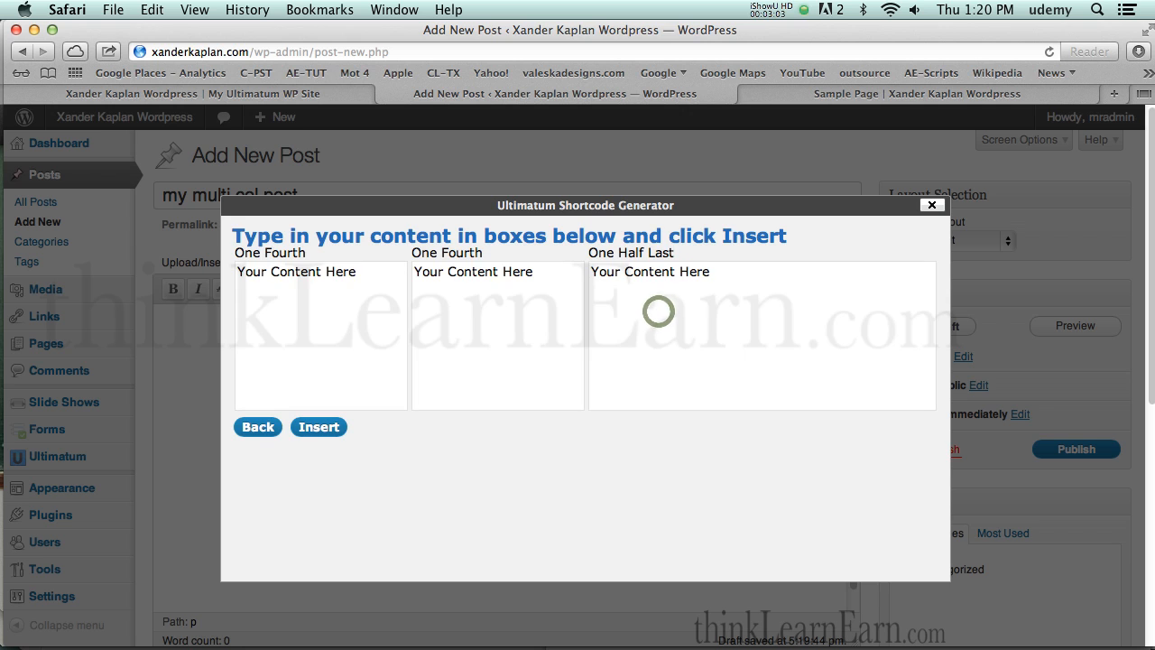
{"action": "key", "text": "cmd+v"}
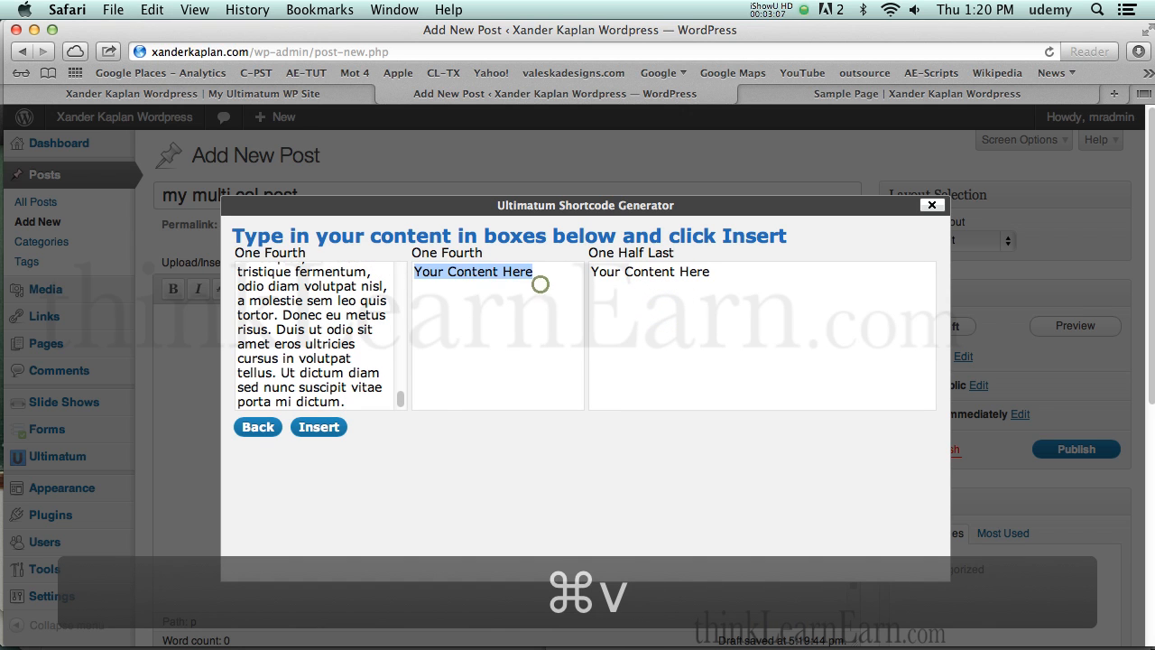
{"action": "key", "text": "cmd+v"}
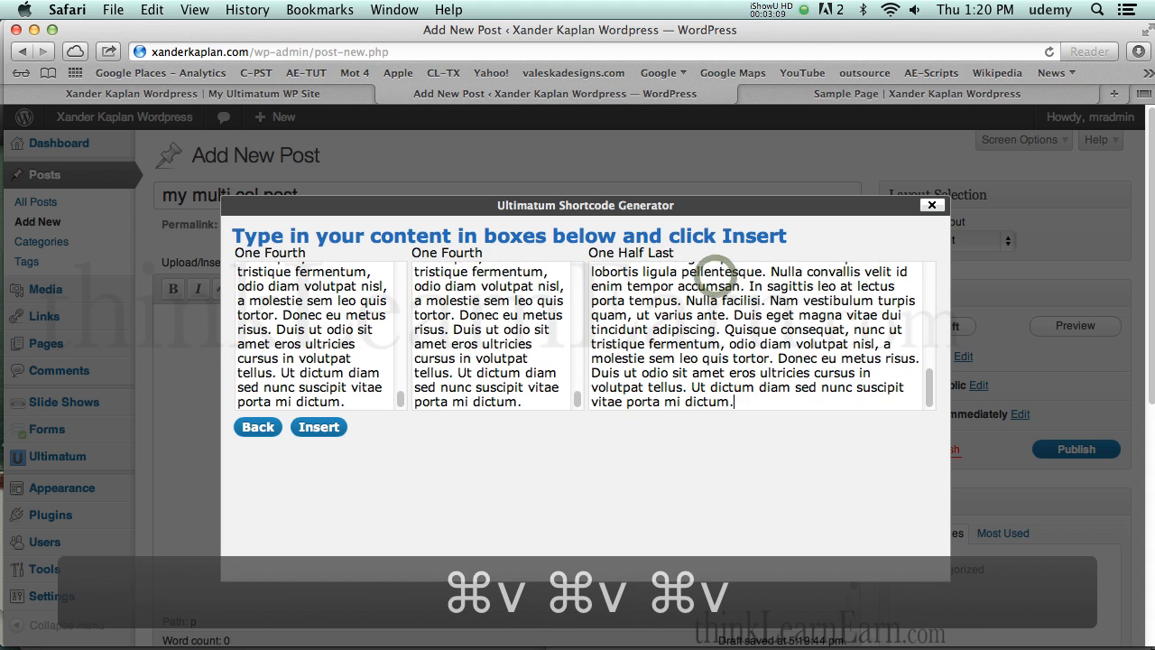
{"action": "left_click", "coordinate": [318, 426]}
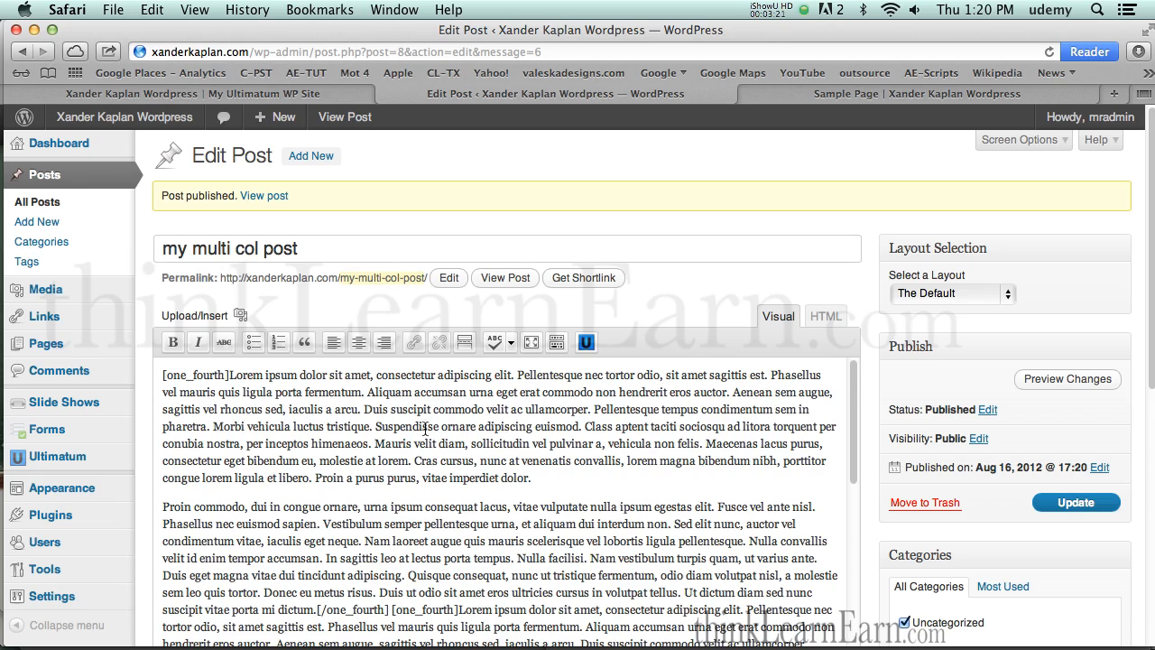
{"action": "scroll", "scroll_direction": "down", "scroll_amount": 3}
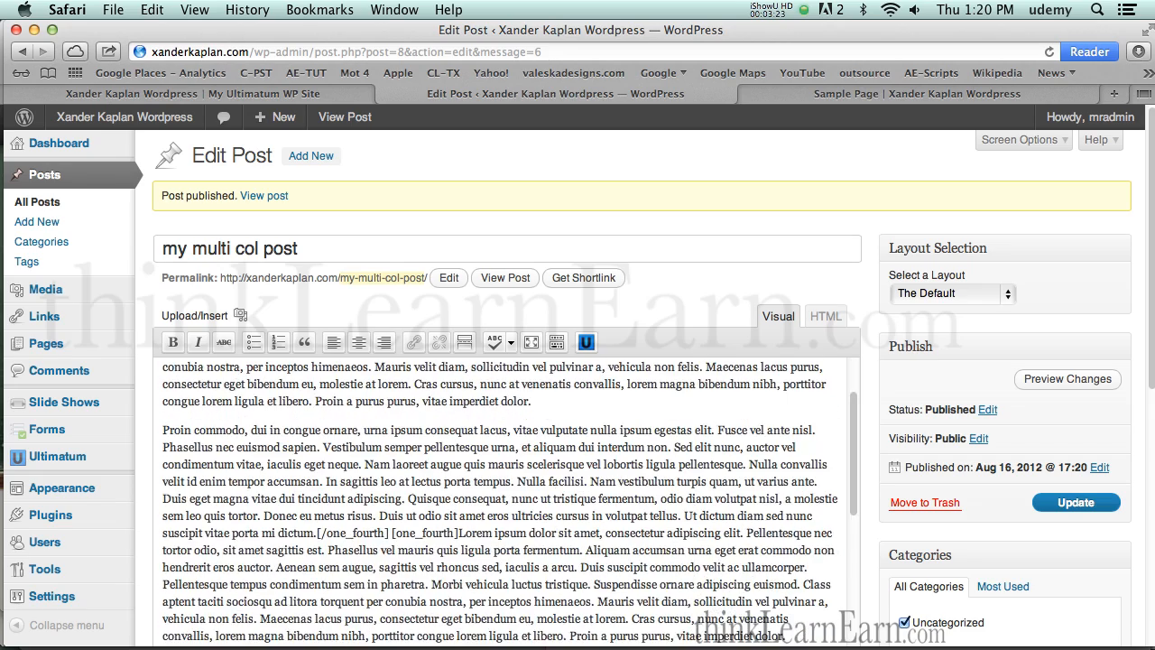
{"action": "scroll", "scroll_direction": "up", "scroll_amount": 3}
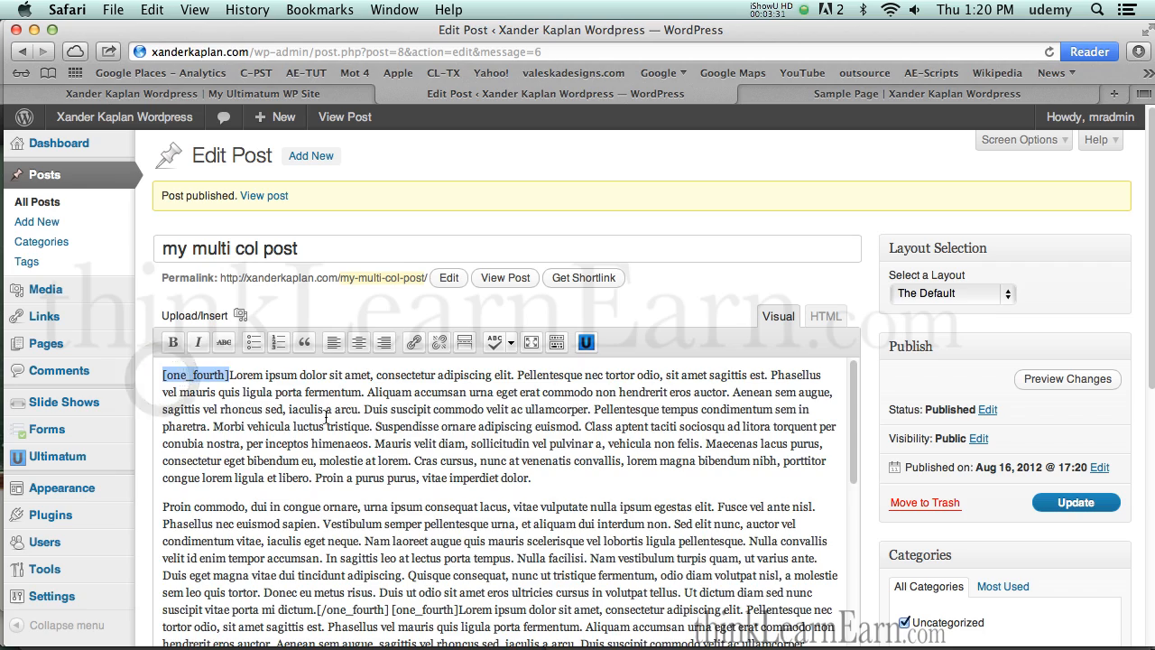
{"action": "scroll", "scroll_direction": "down", "scroll_amount": 3}
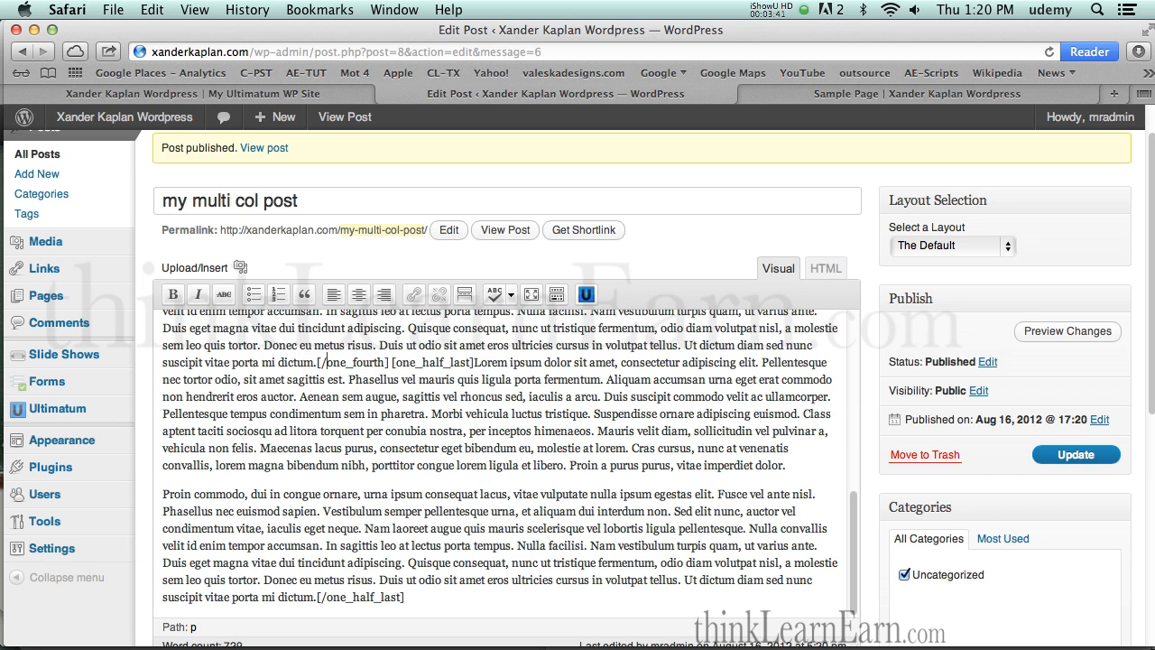
{"action": "double_click", "coordinate": [424, 361]}
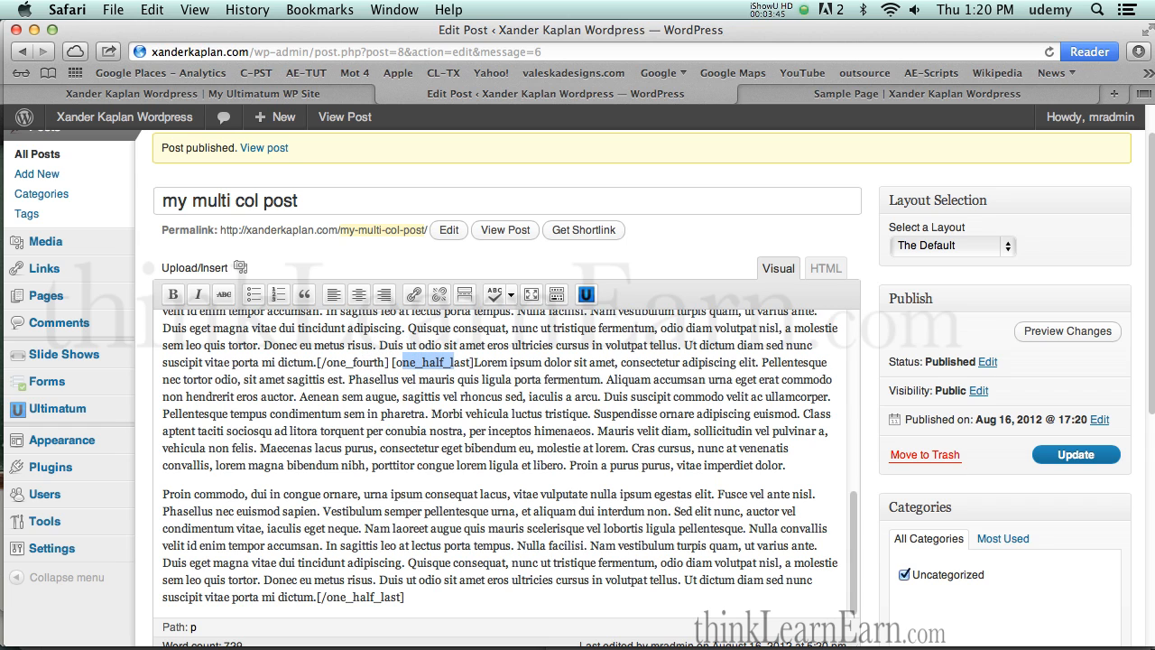
{"action": "scroll", "scroll_direction": "up", "scroll_amount": 3}
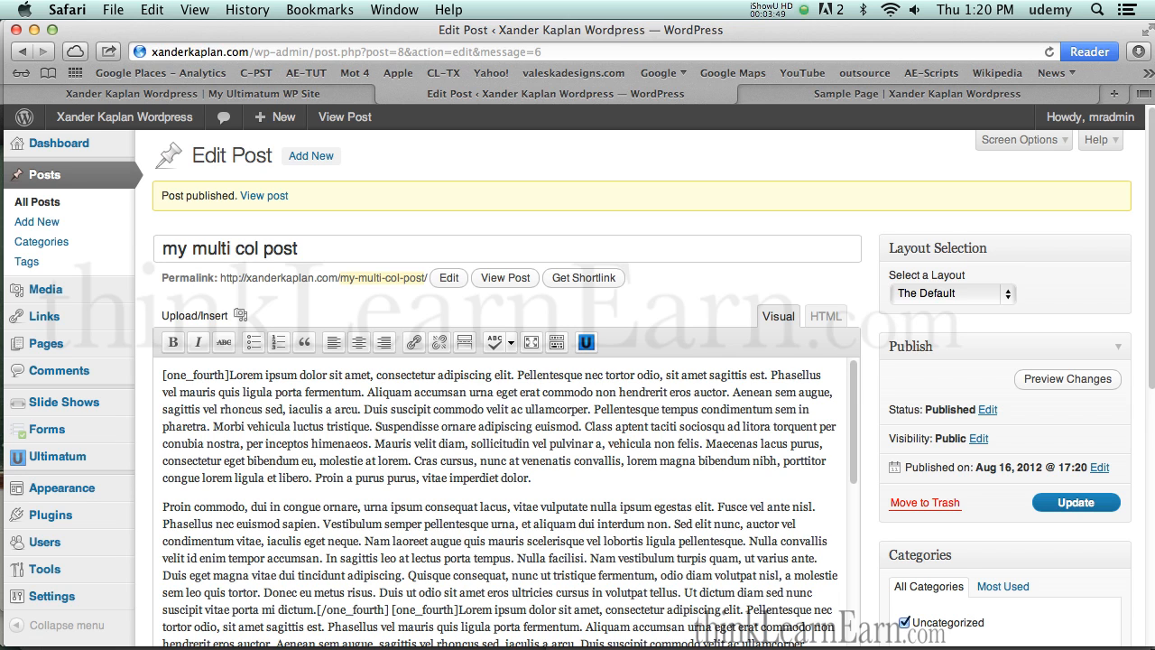
Update 'my multi col post' and view it live with two narrow and one wide column.
{"action": "left_click", "coordinate": [1076, 502]}
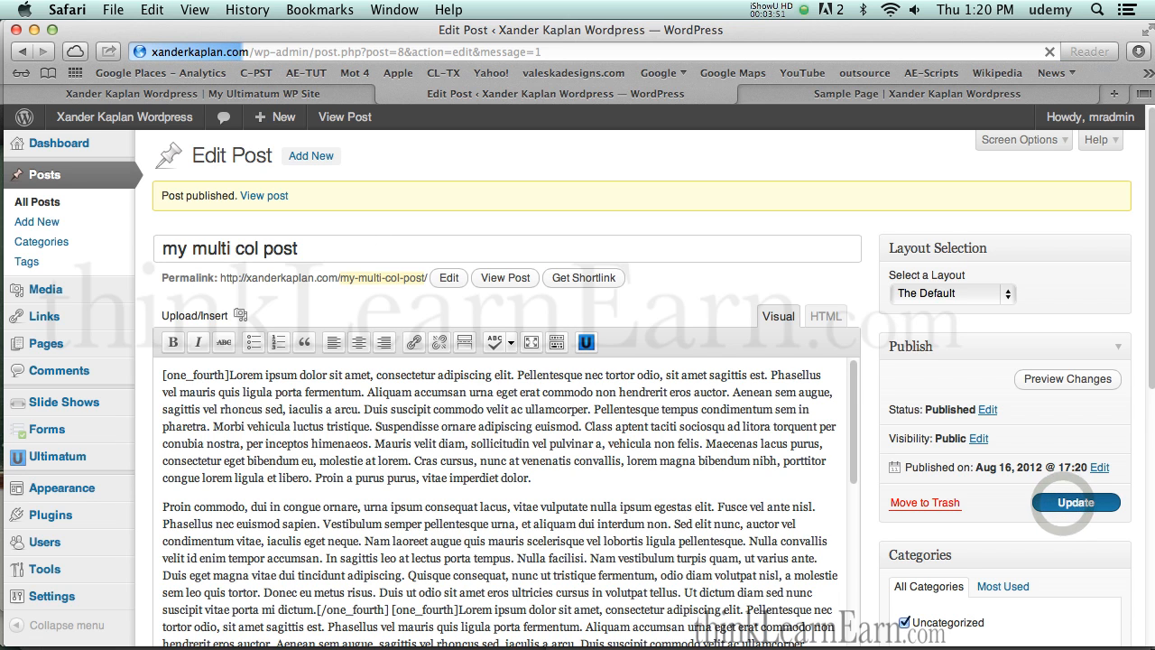
{"action": "left_click", "coordinate": [1076, 502]}
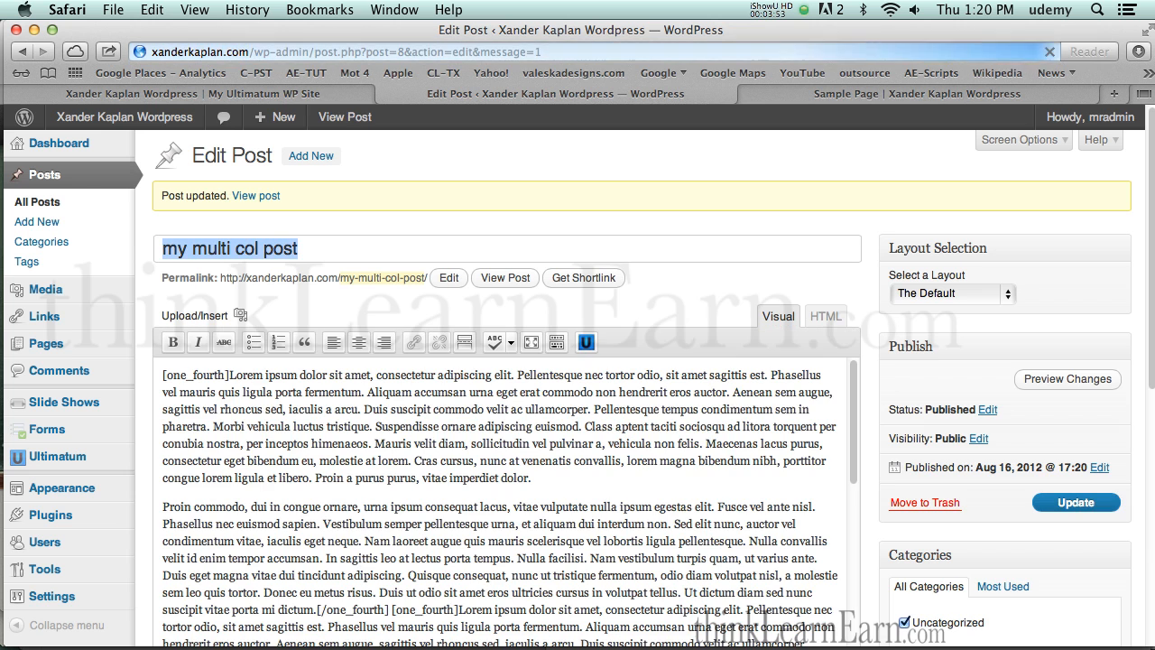
{"action": "left_click", "coordinate": [345, 116]}
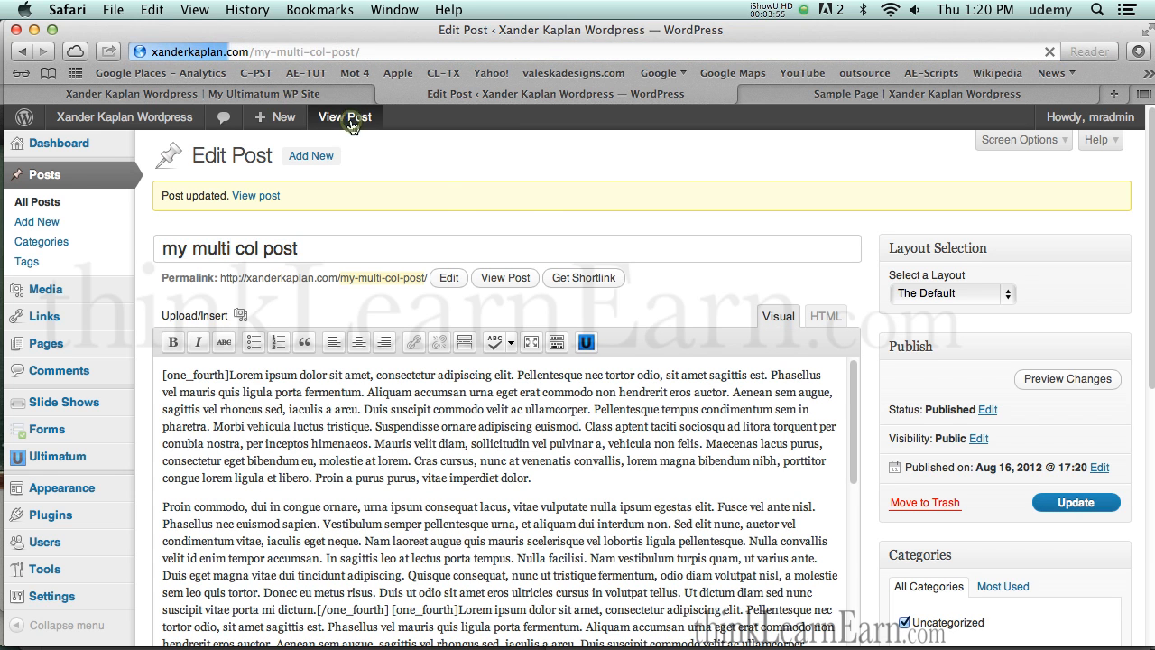
{"action": "left_click", "coordinate": [347, 115]}
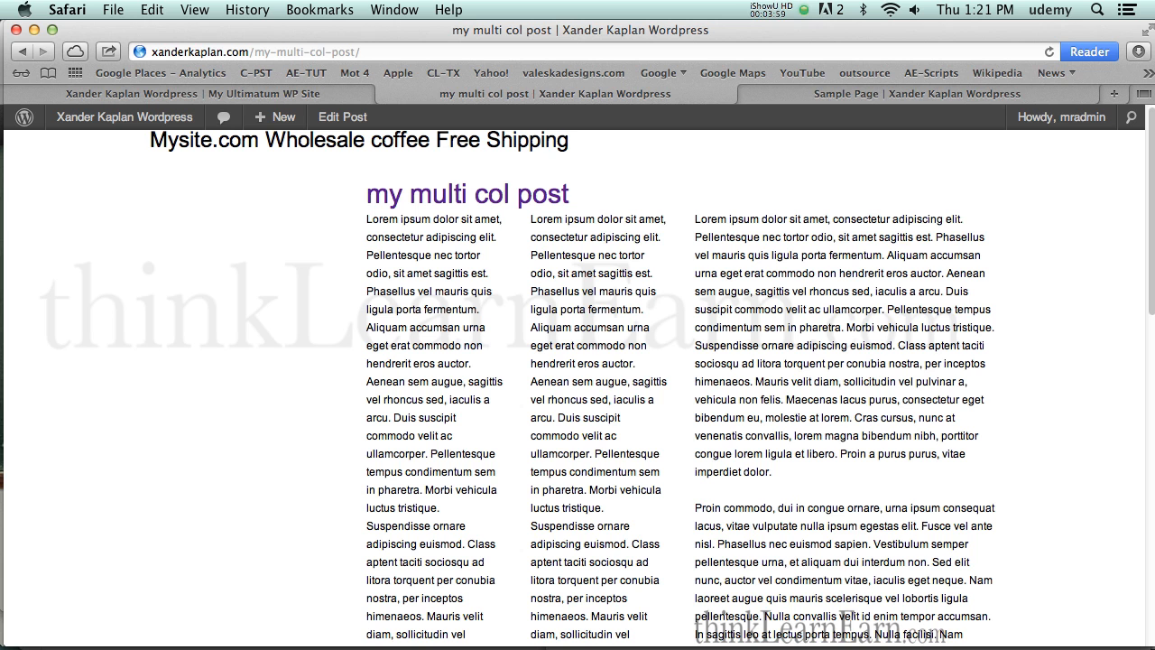
Navigate via the site name to the home page listing only the 'Hello world!' post.
{"action": "left_click", "coordinate": [911, 94]}
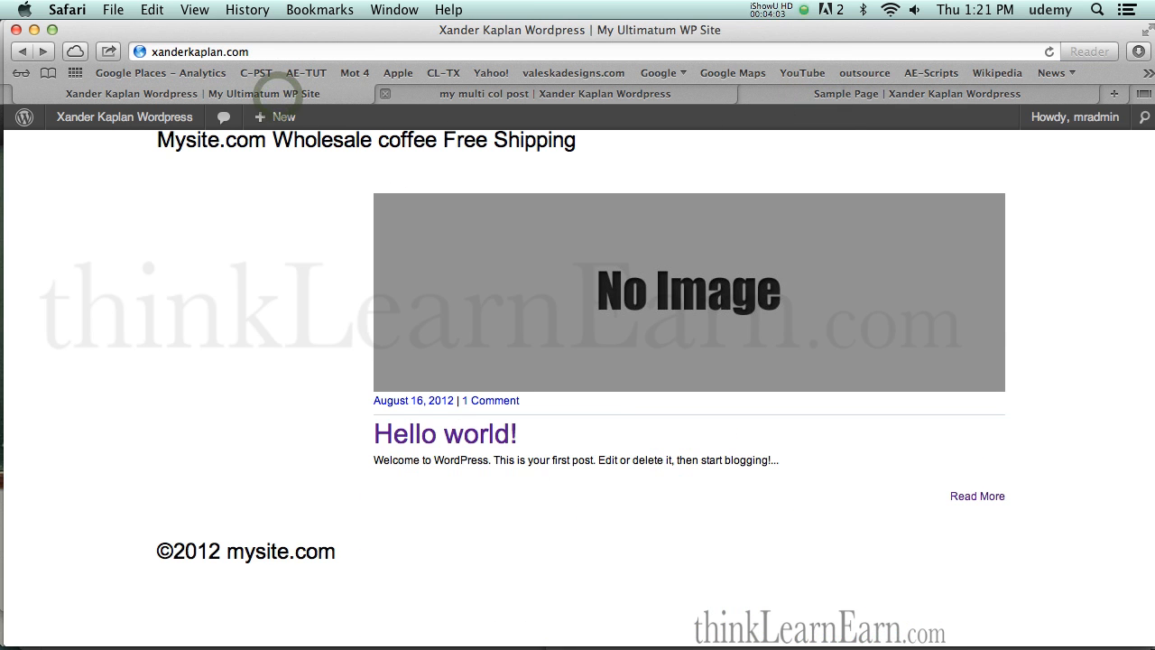
{"action": "left_click", "coordinate": [917, 94]}
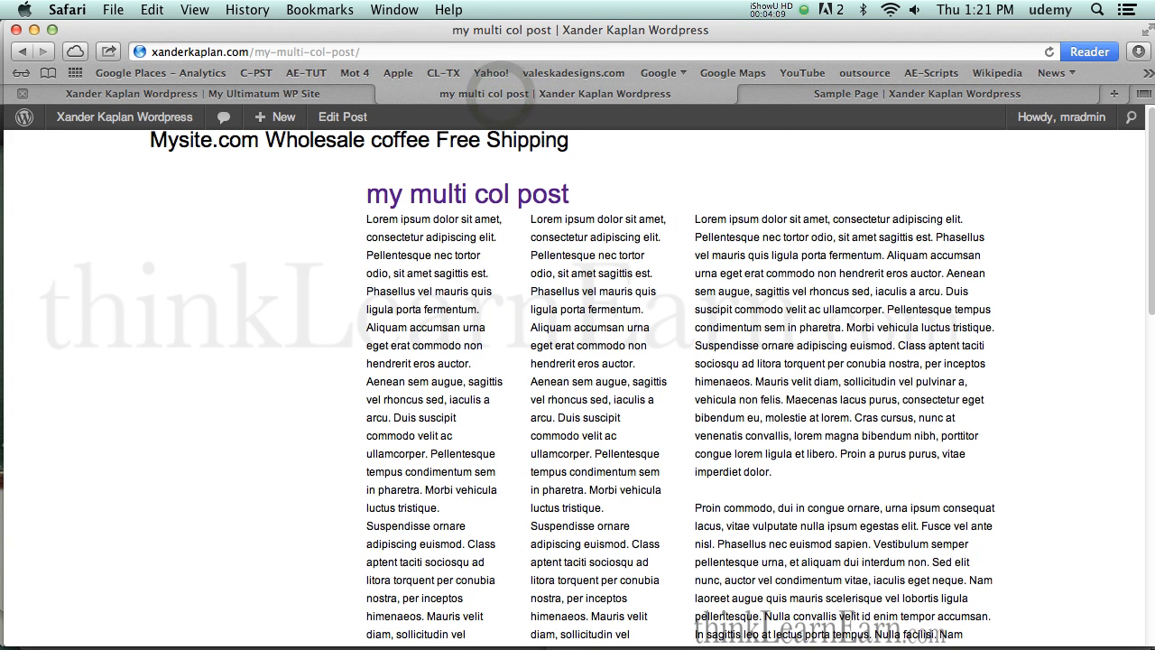
{"action": "left_click", "coordinate": [917, 94]}
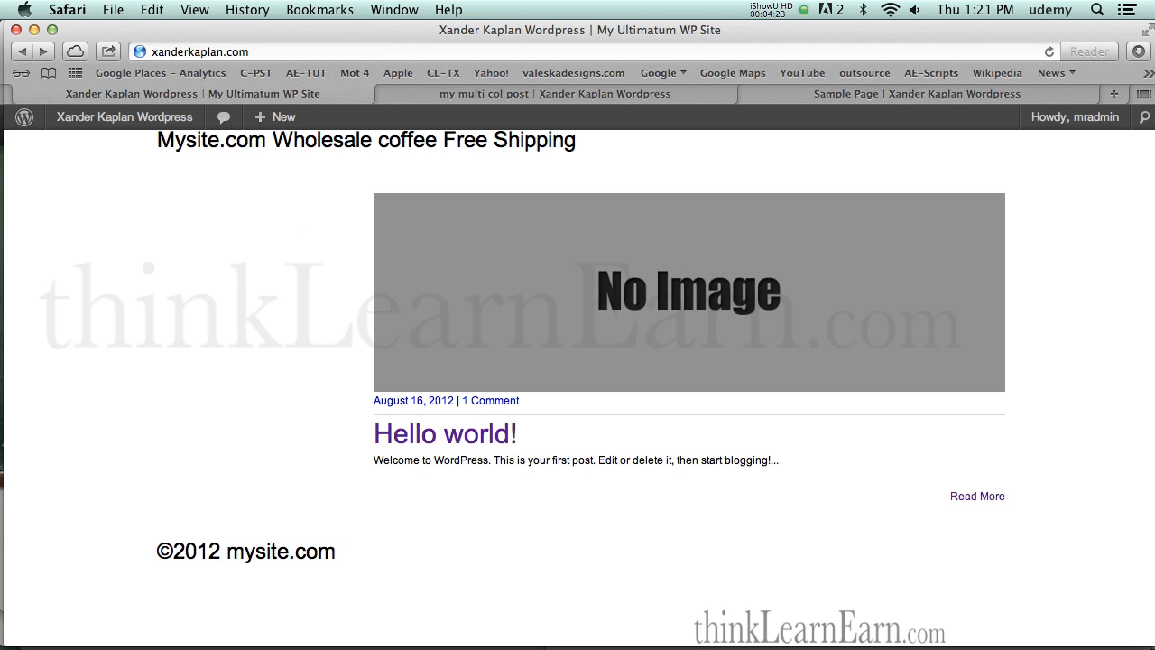
{"action": "mouse_move", "coordinate": [303, 220]}
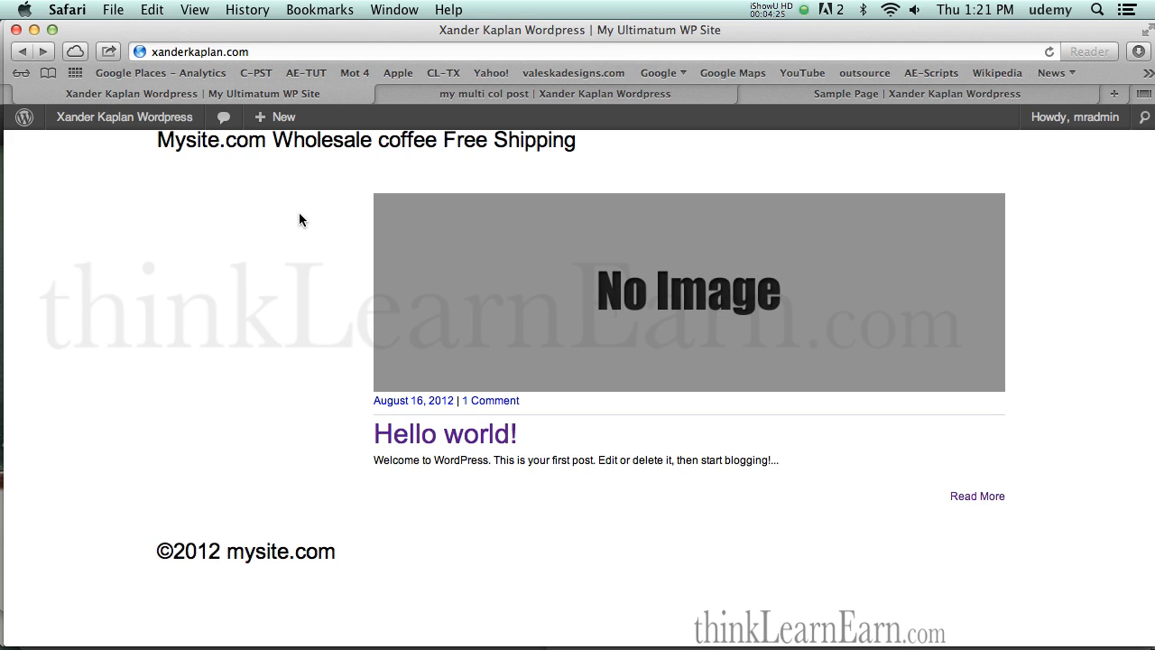
{"action": "mouse_move", "coordinate": [249, 414]}
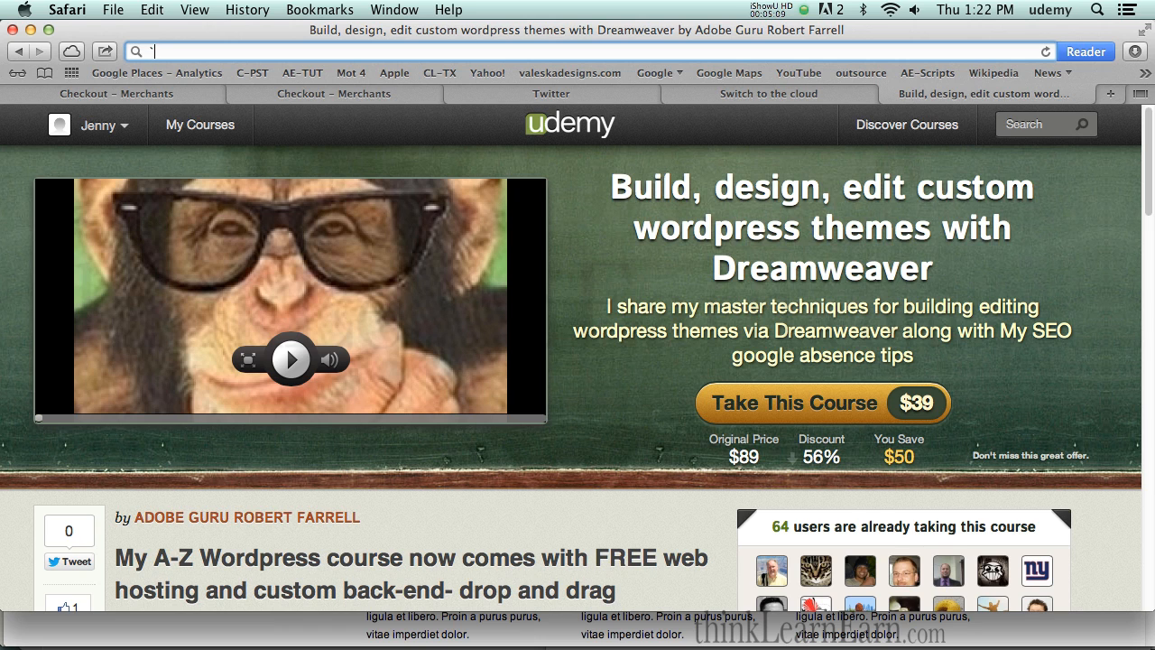
{"action": "scroll", "scroll_direction": "down", "scroll_amount": 3}
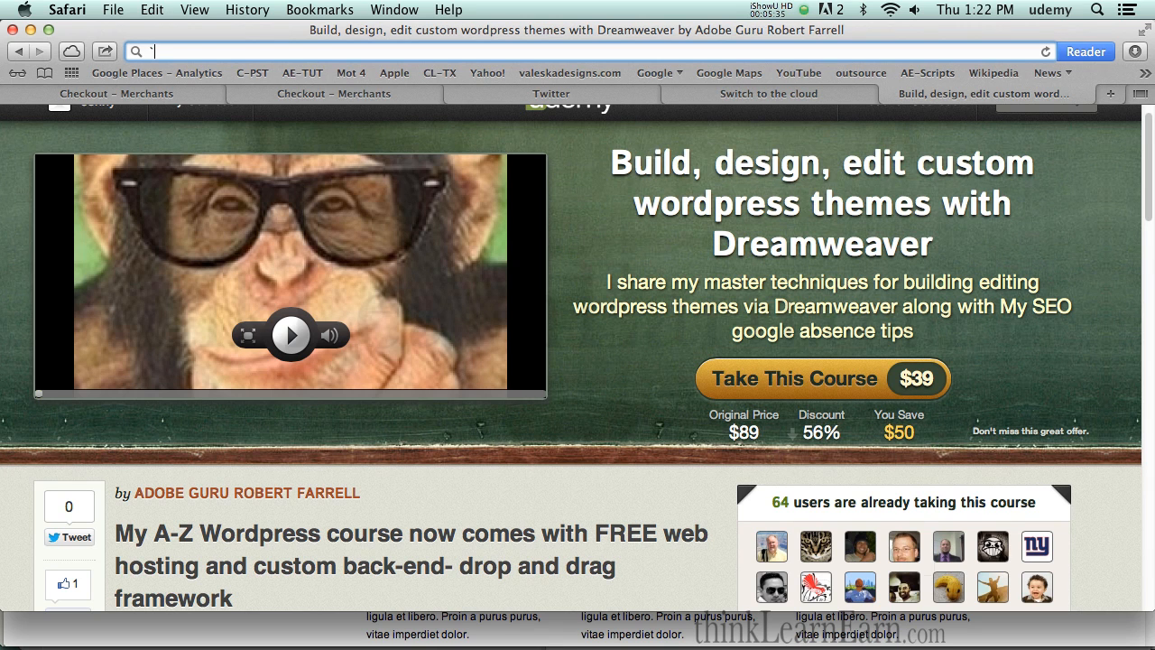
{"action": "mouse_move", "coordinate": [594, 314]}
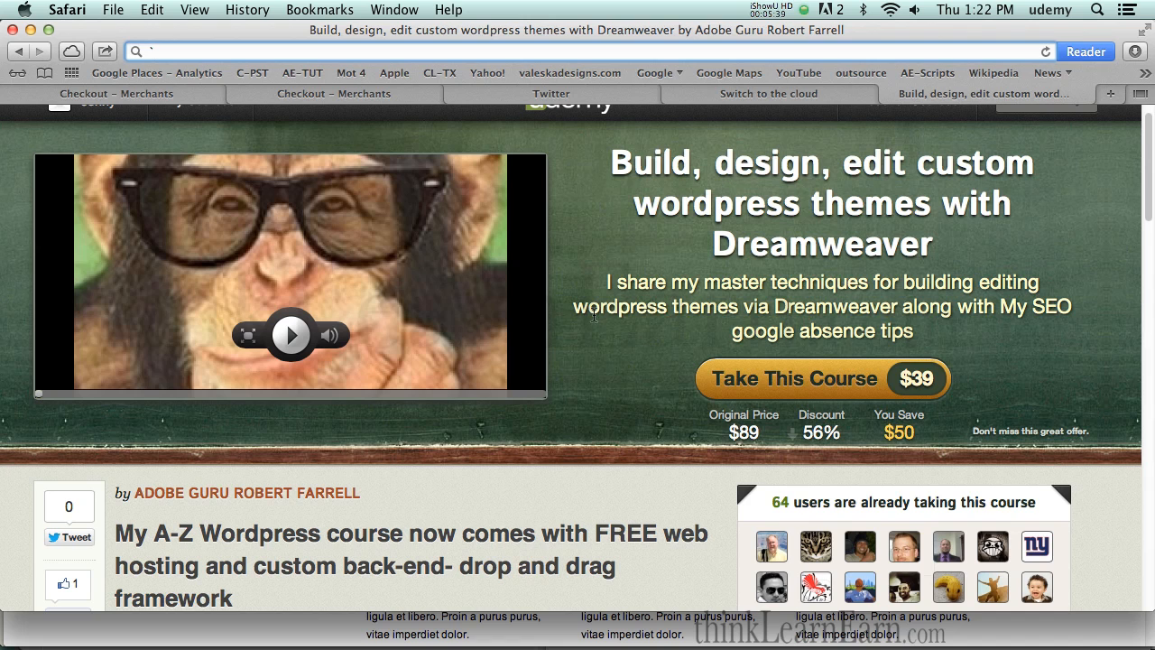
{"action": "mouse_move", "coordinate": [592, 314]}
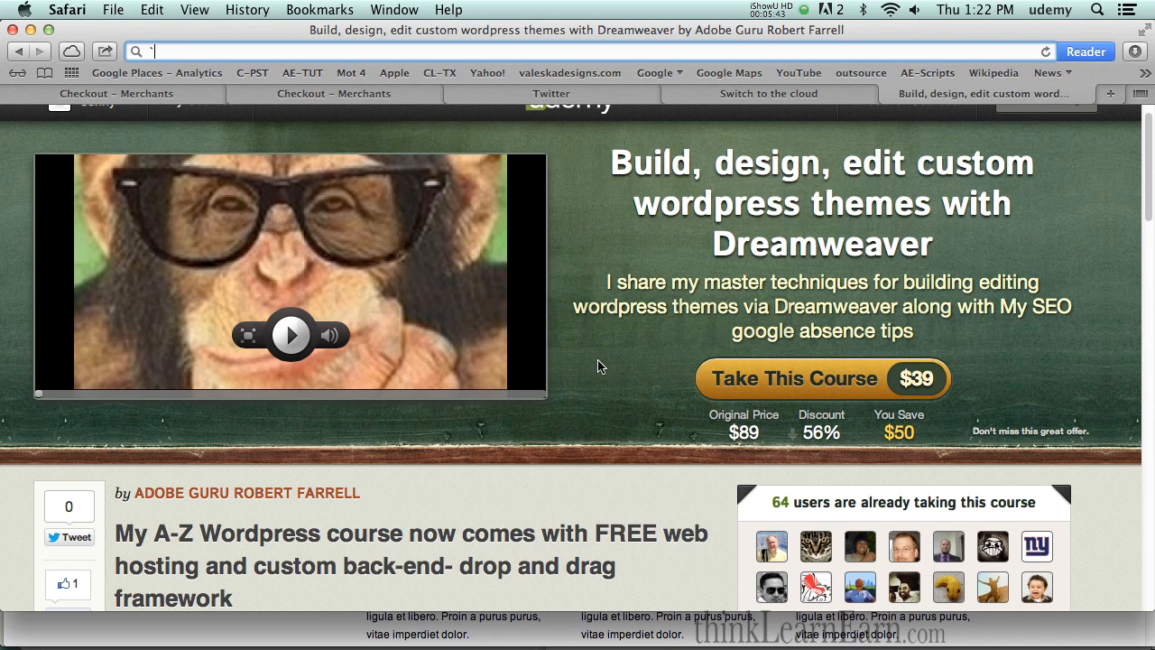
{"action": "mouse_move", "coordinate": [740, 377]}
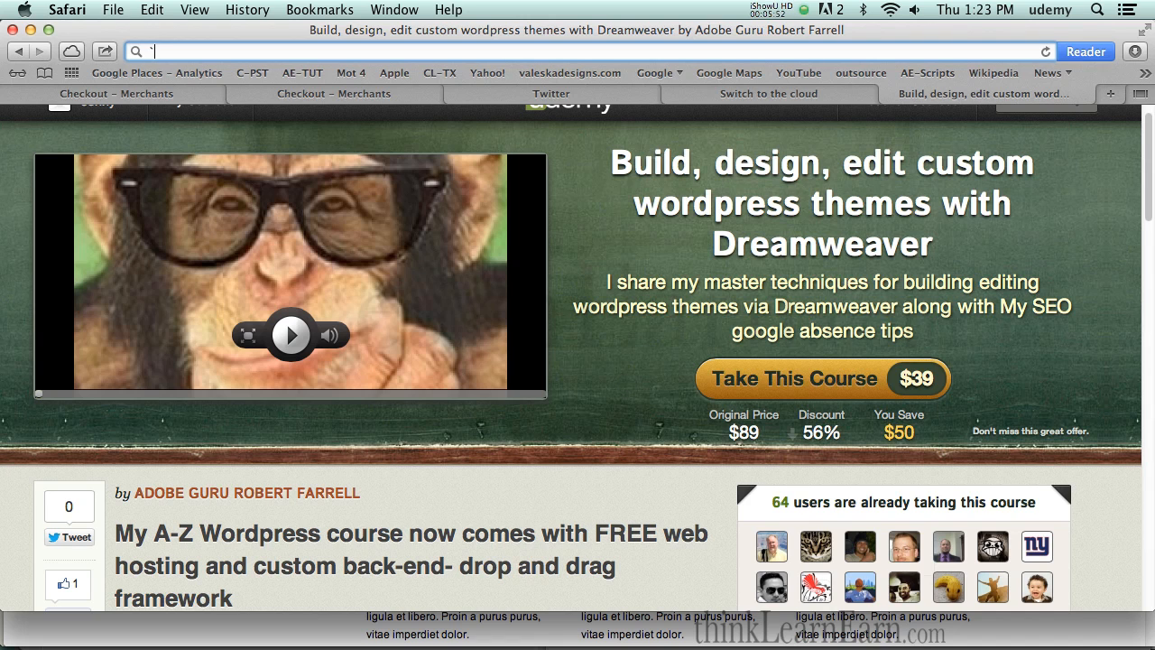
{"action": "mouse_move", "coordinate": [625, 379]}
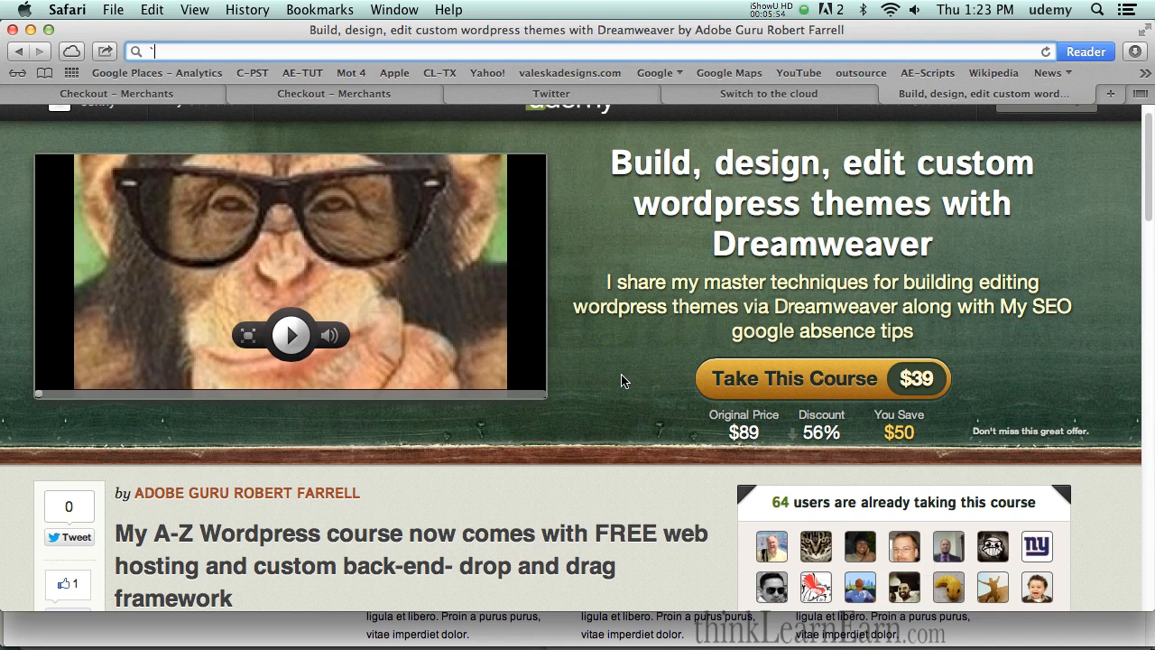